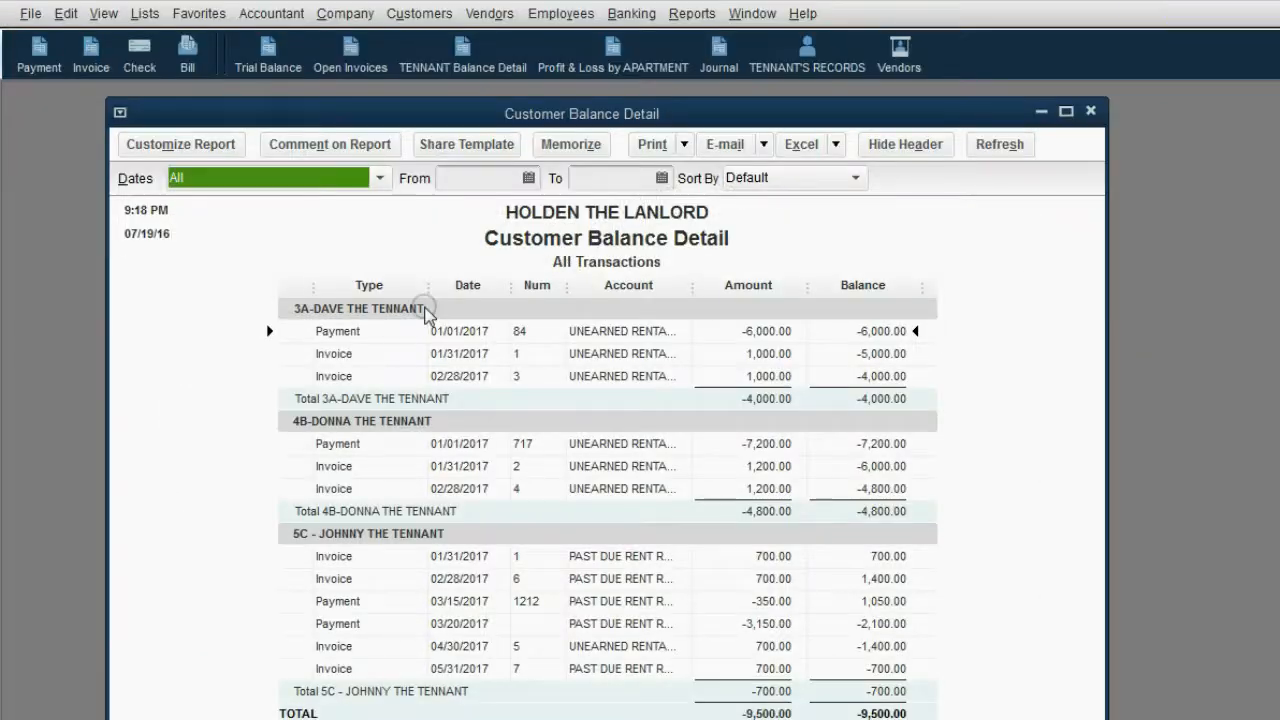
{"action": "mouse_move", "coordinate": [484, 364]}
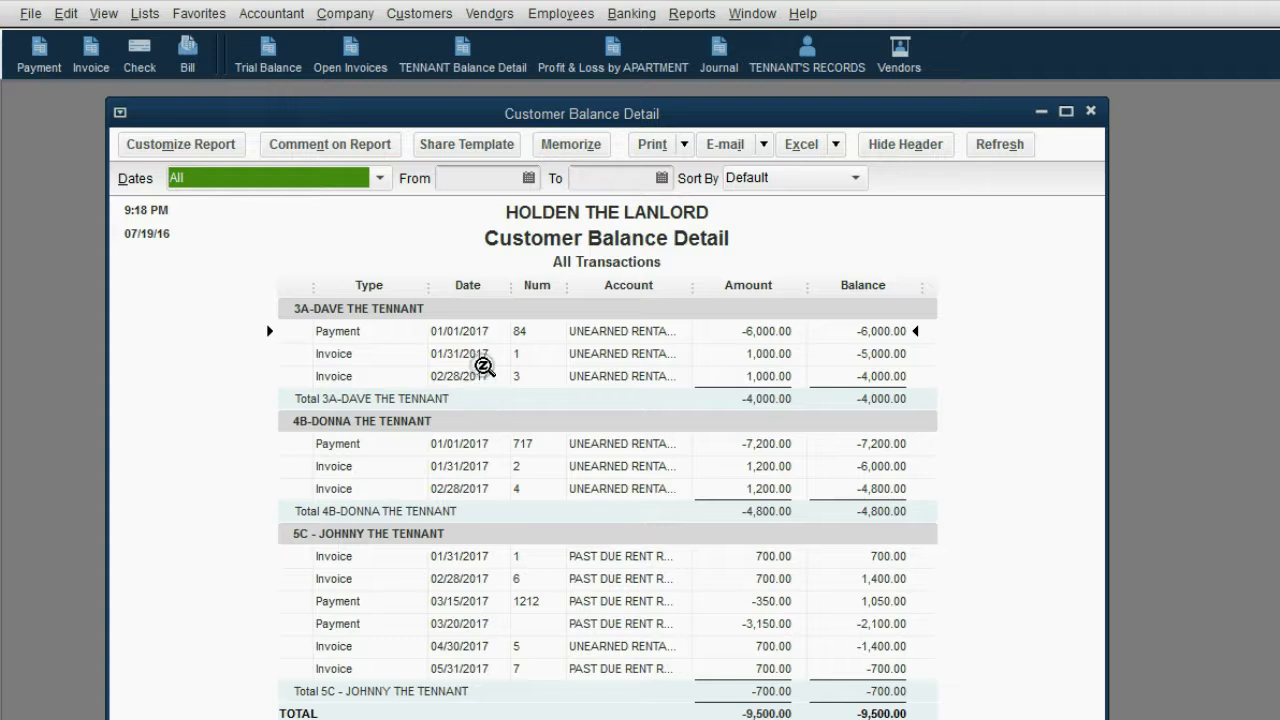
{"action": "mouse_move", "coordinate": [472, 330]}
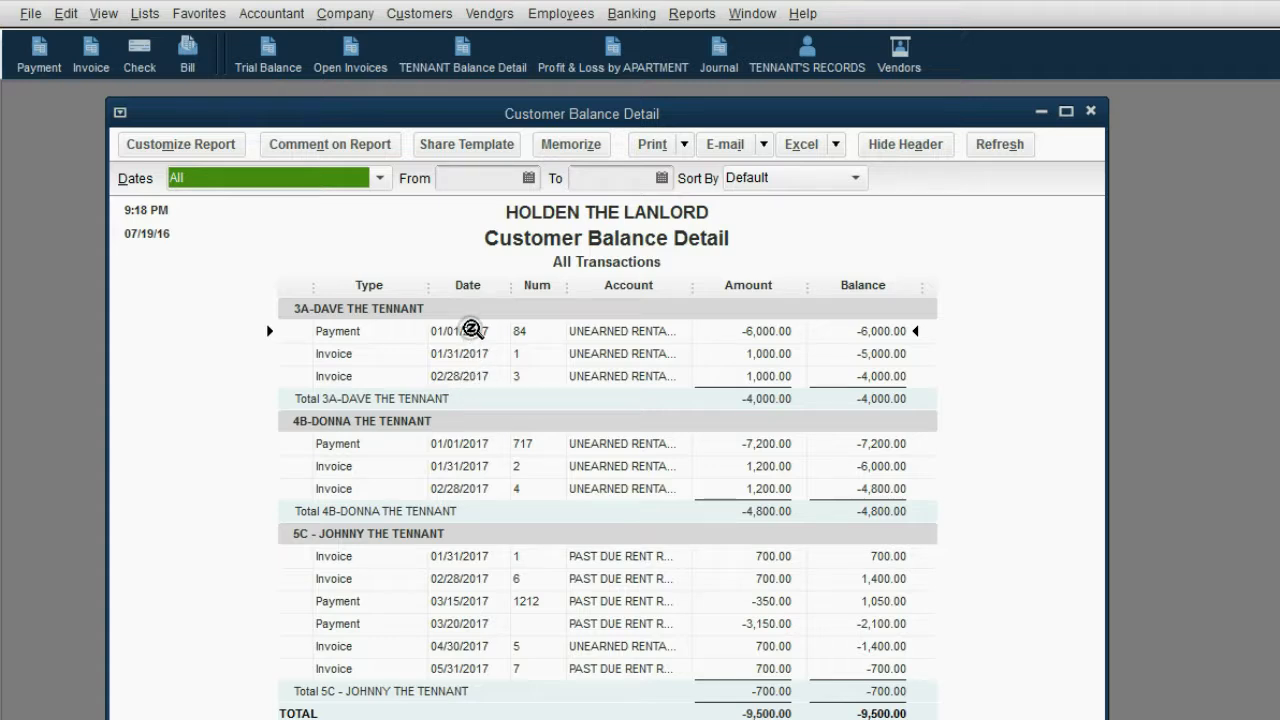
{"action": "mouse_move", "coordinate": [464, 378]}
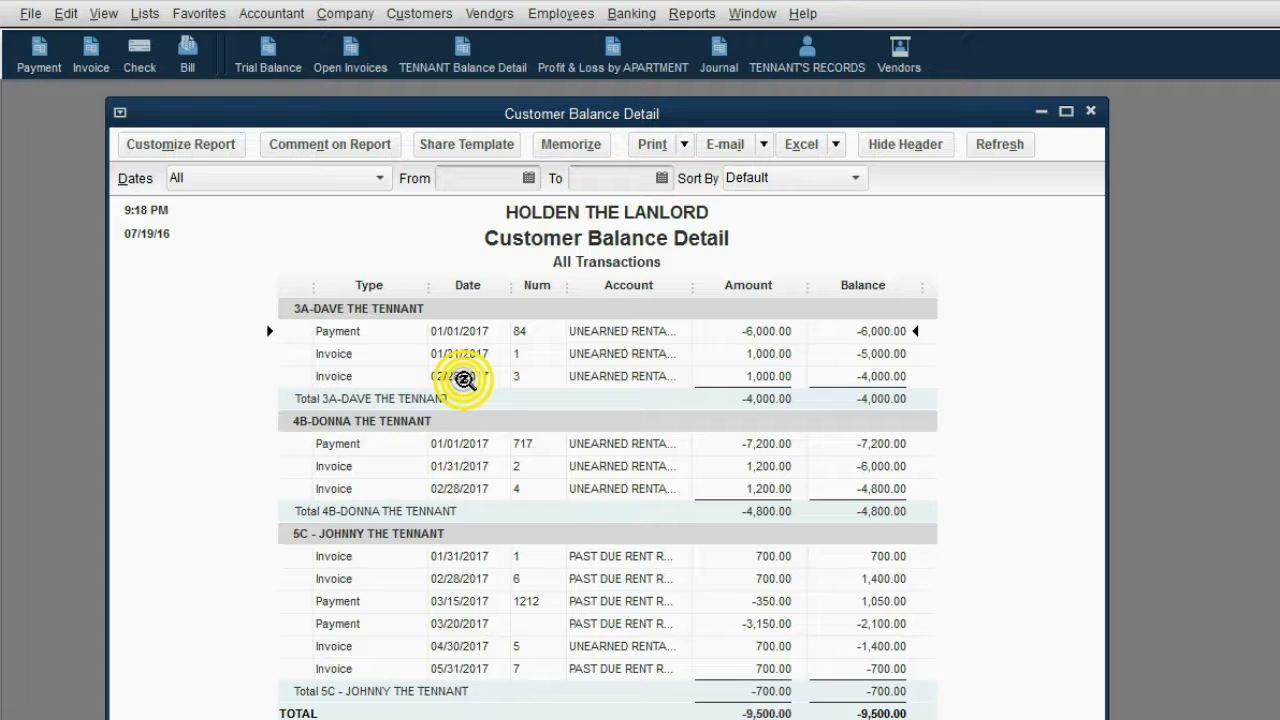
{"action": "mouse_move", "coordinate": [836, 250]}
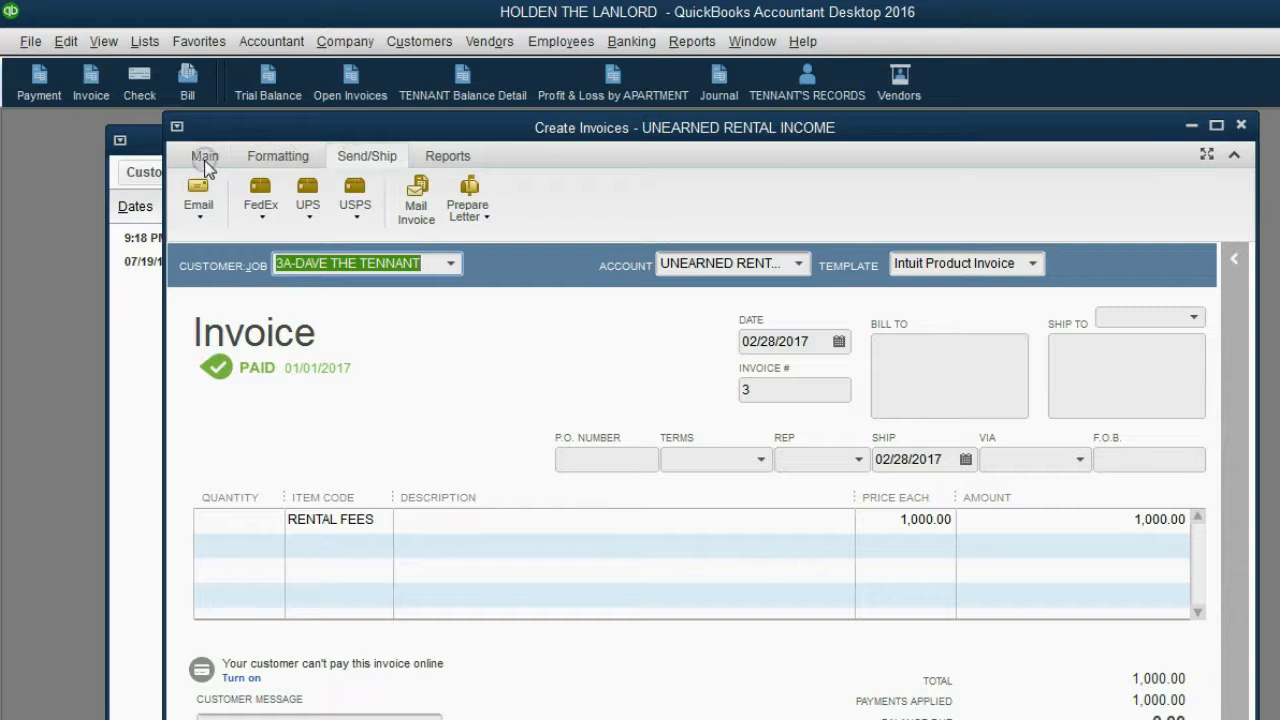
Start memorizing 3A-DAVE THE TENNANT's rent invoice from the invoice's Main actions.
{"action": "left_click", "coordinate": [204, 156]}
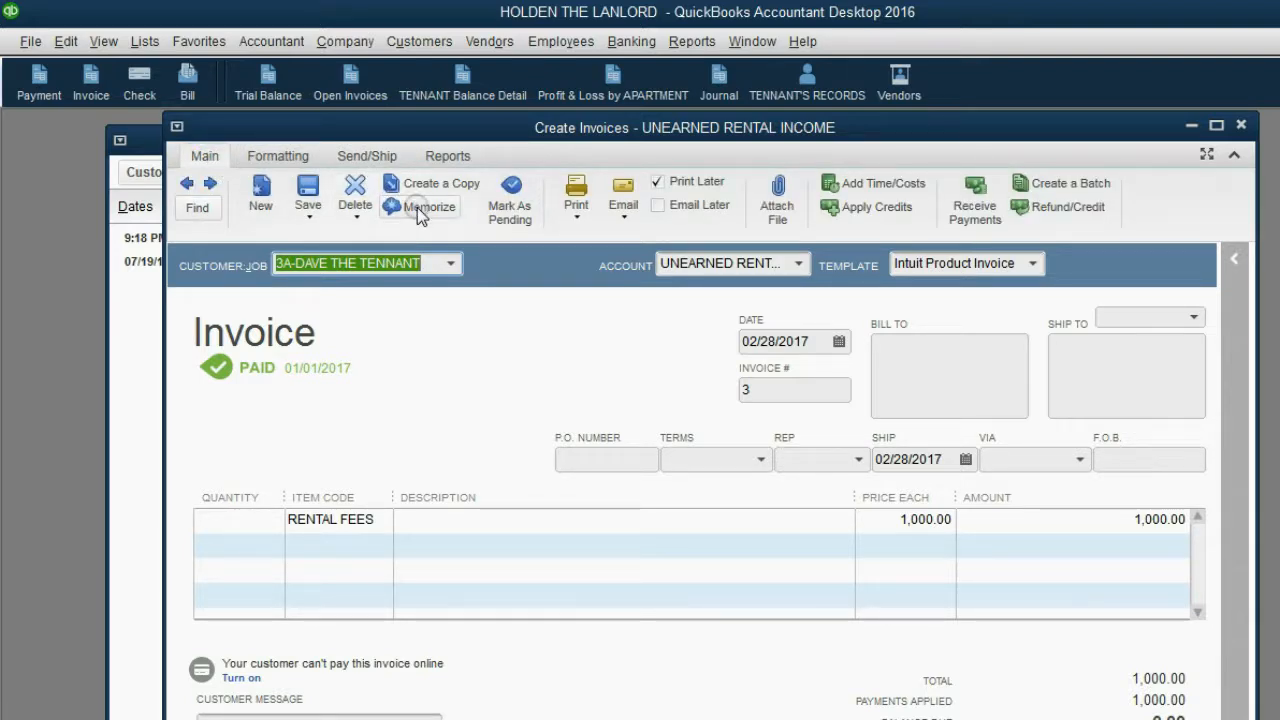
{"action": "mouse_move", "coordinate": [428, 198]}
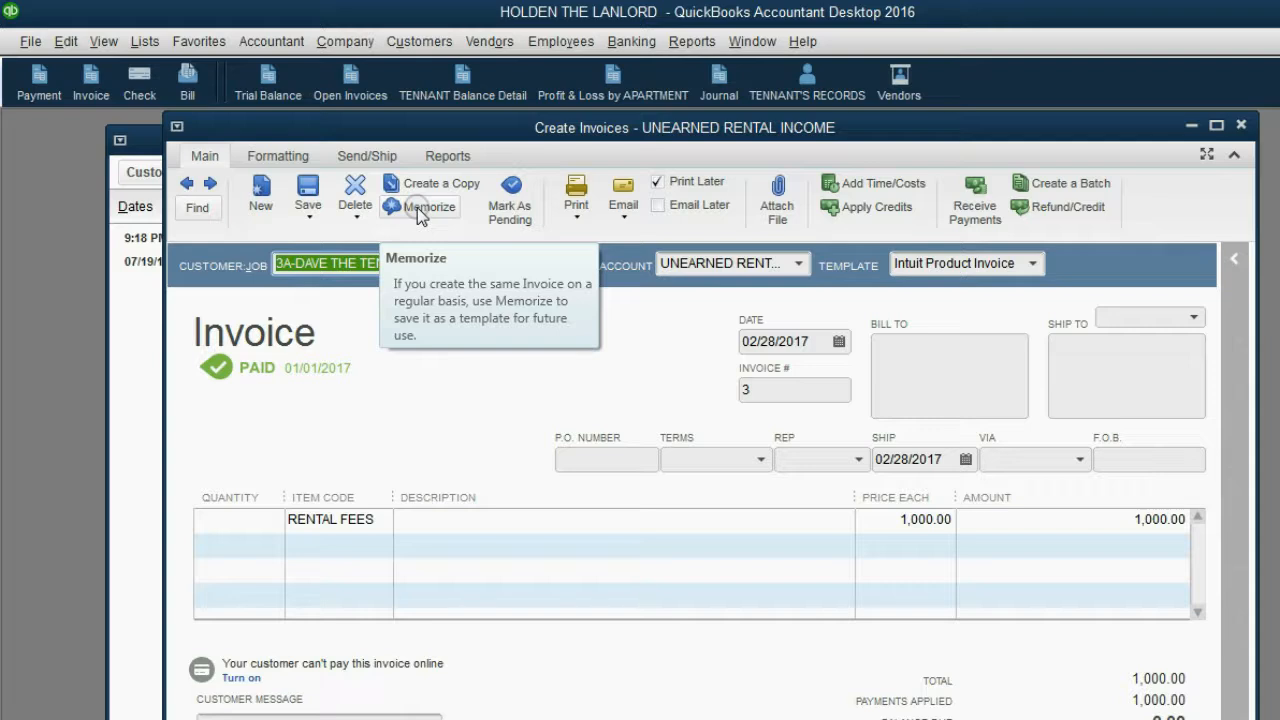
{"action": "left_click", "coordinate": [428, 206]}
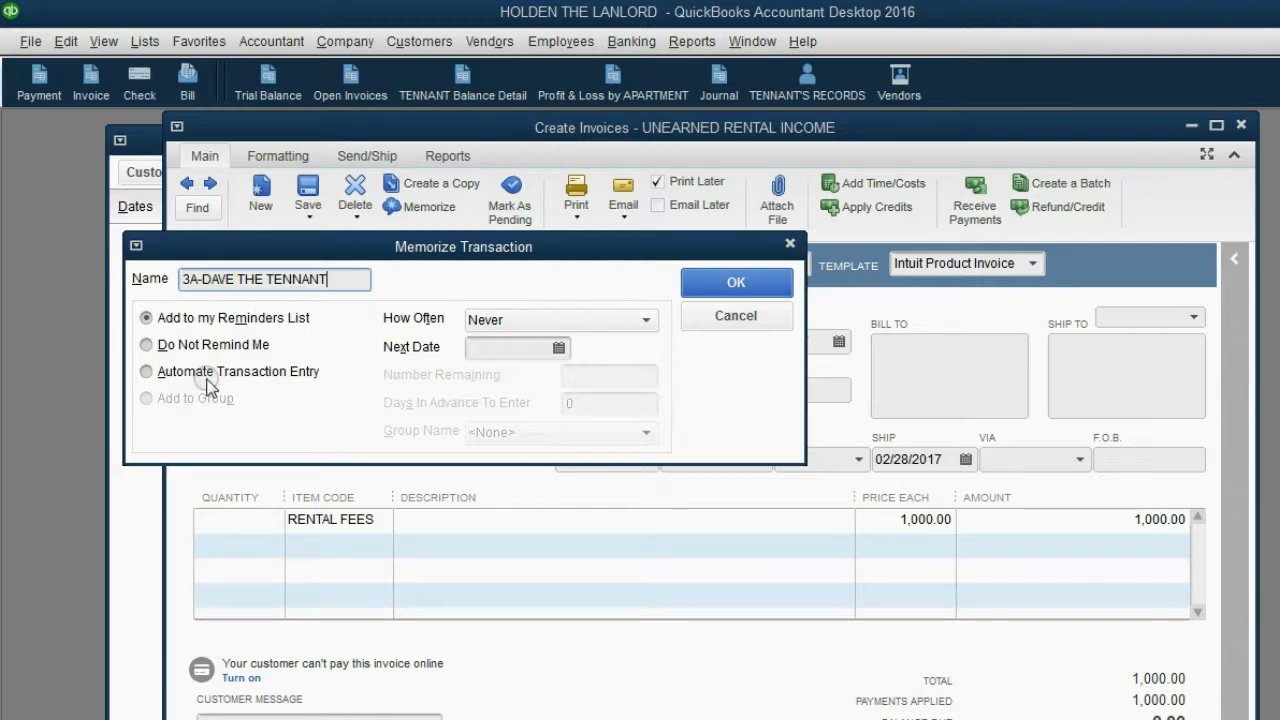
Choose Automate Transaction Entry with How Often set to Monthly.
{"action": "left_click", "coordinate": [146, 370]}
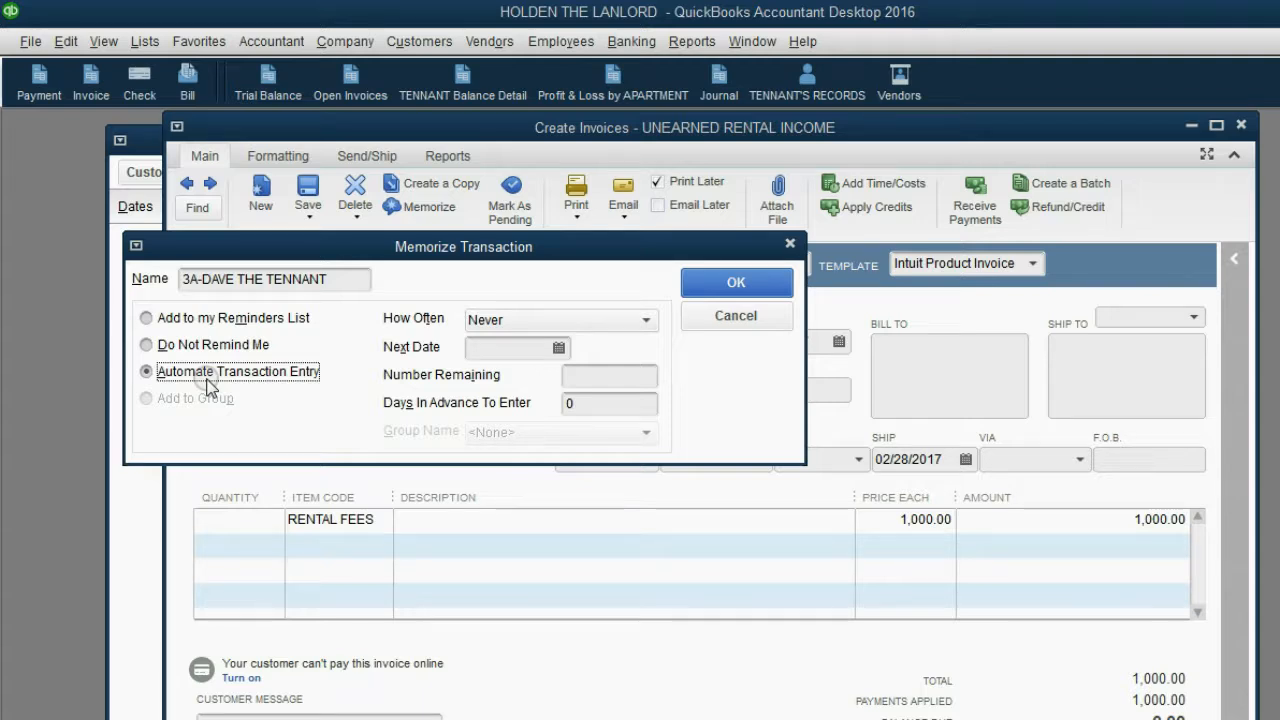
{"action": "left_click", "coordinate": [644, 320]}
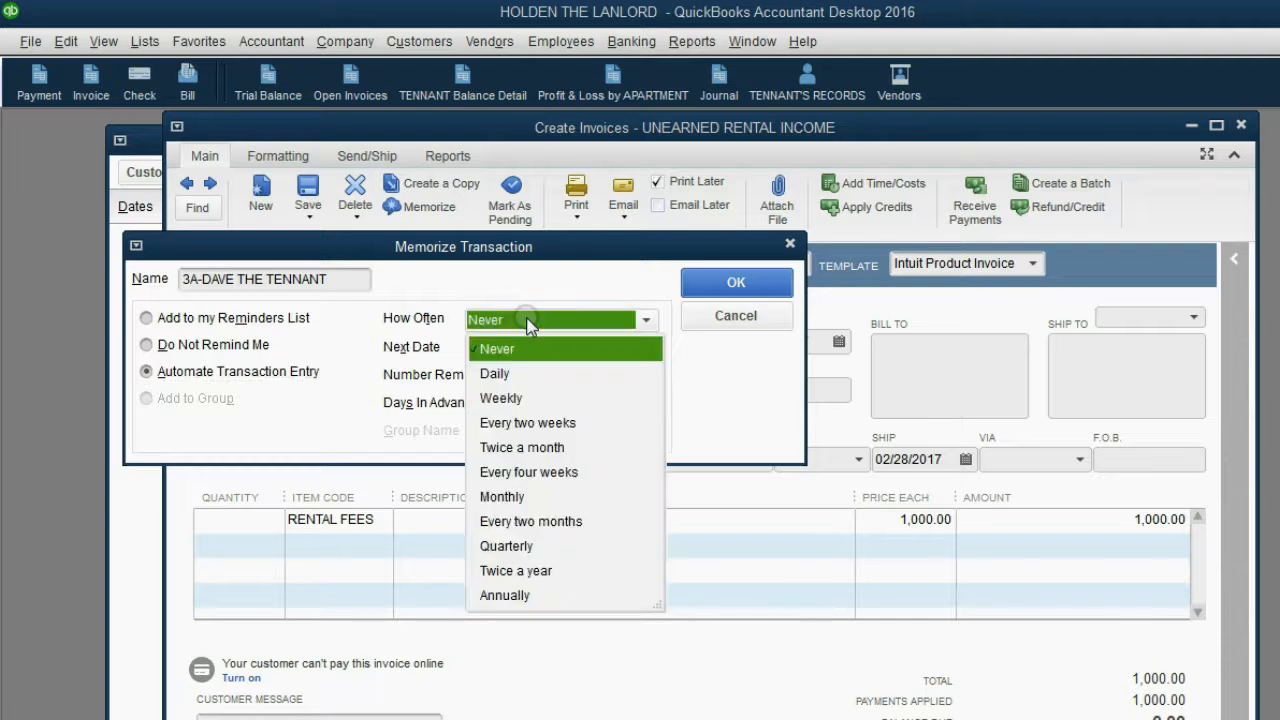
{"action": "left_click", "coordinate": [500, 496]}
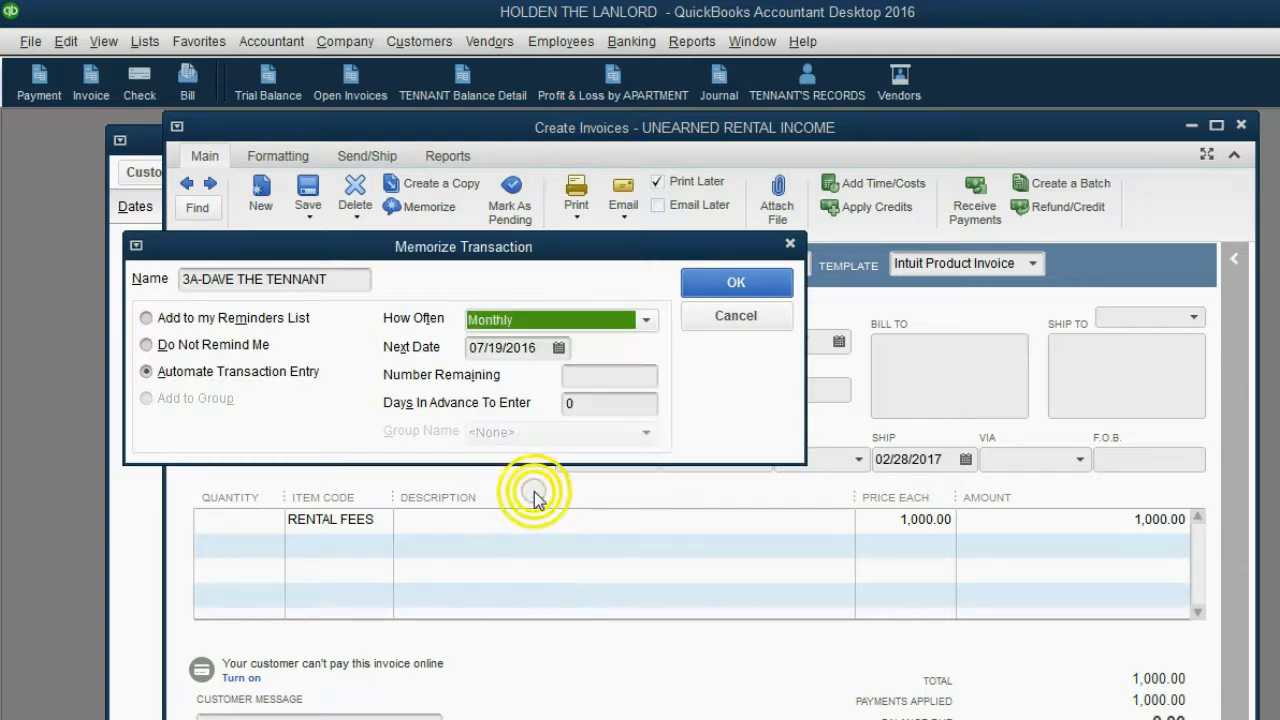
{"action": "mouse_move", "coordinate": [560, 370]}
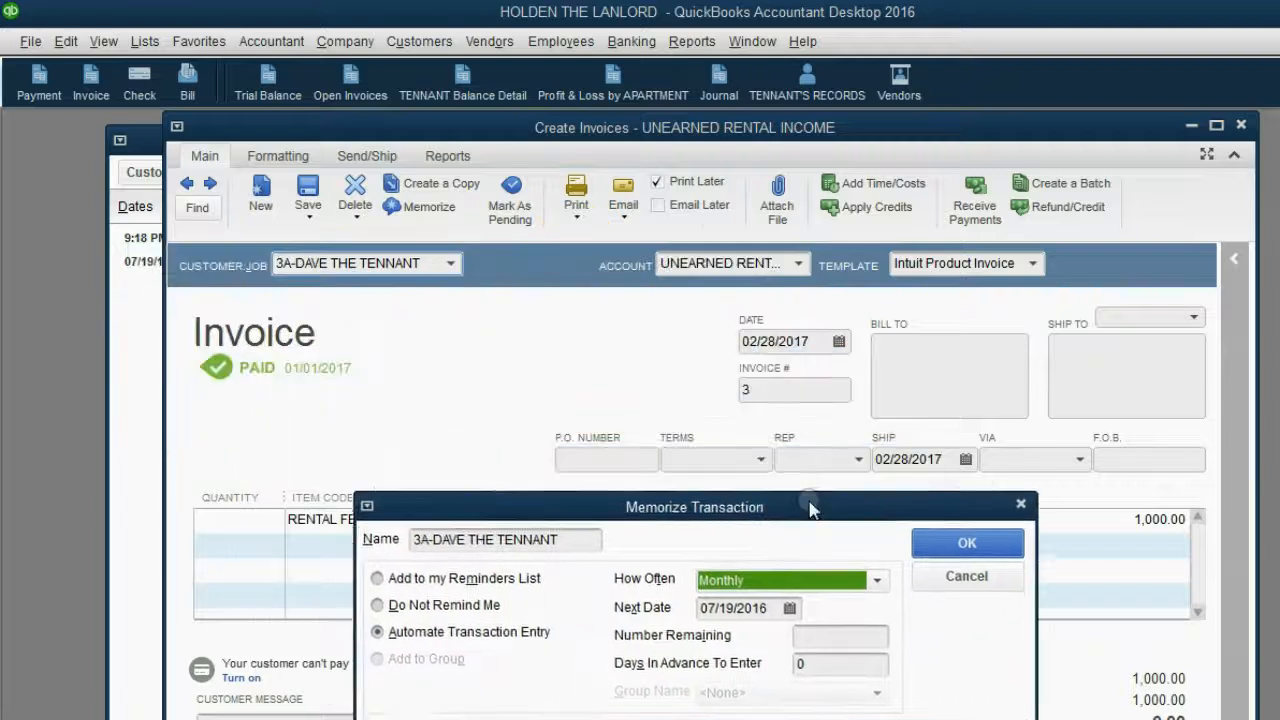
{"action": "left_click_drag", "start_coordinate": [694, 508], "coordinate": [750, 496]}
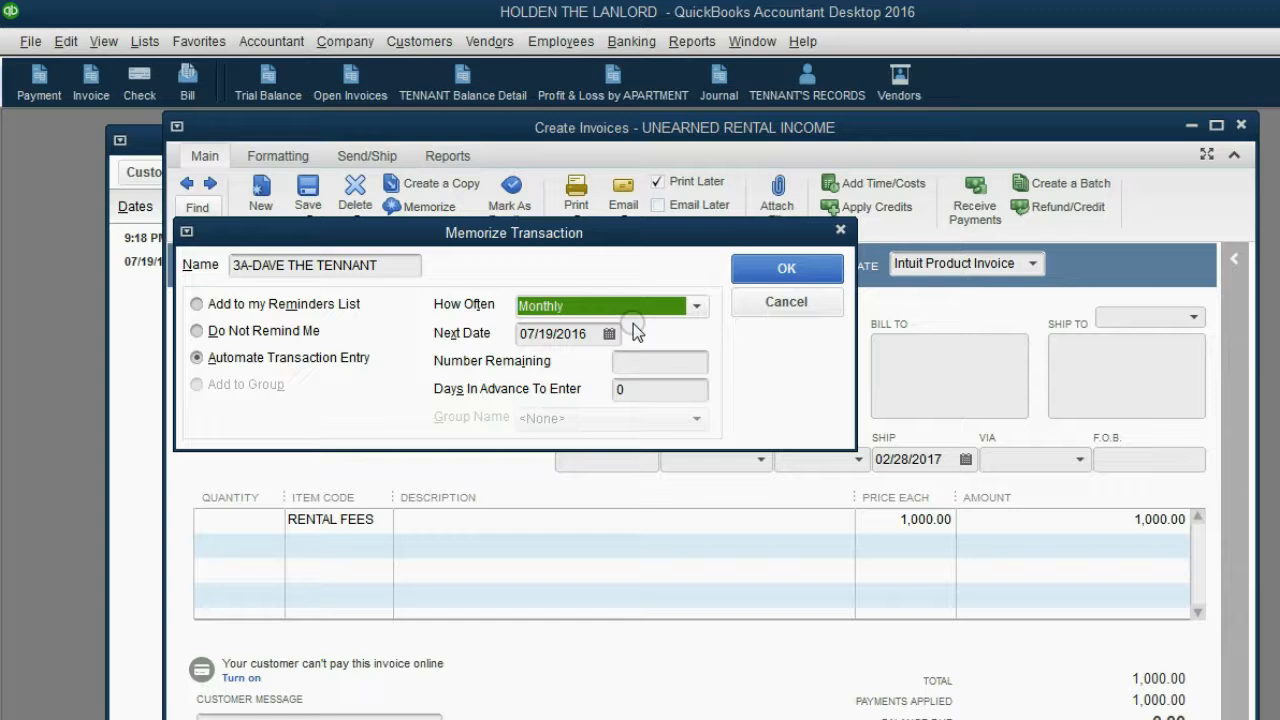
Set the Next Date to 03/31/2017 in the calendar and save the memorized invoice.
{"action": "left_click", "coordinate": [608, 332]}
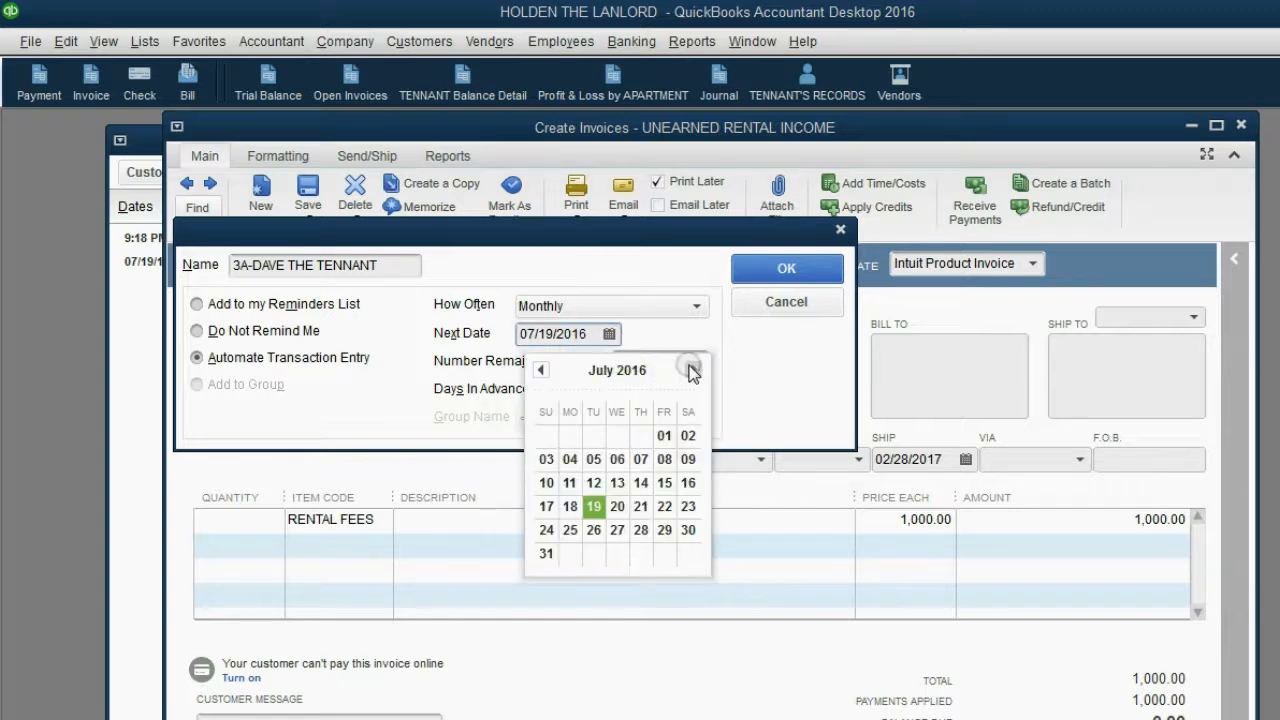
{"action": "left_click", "coordinate": [692, 370]}
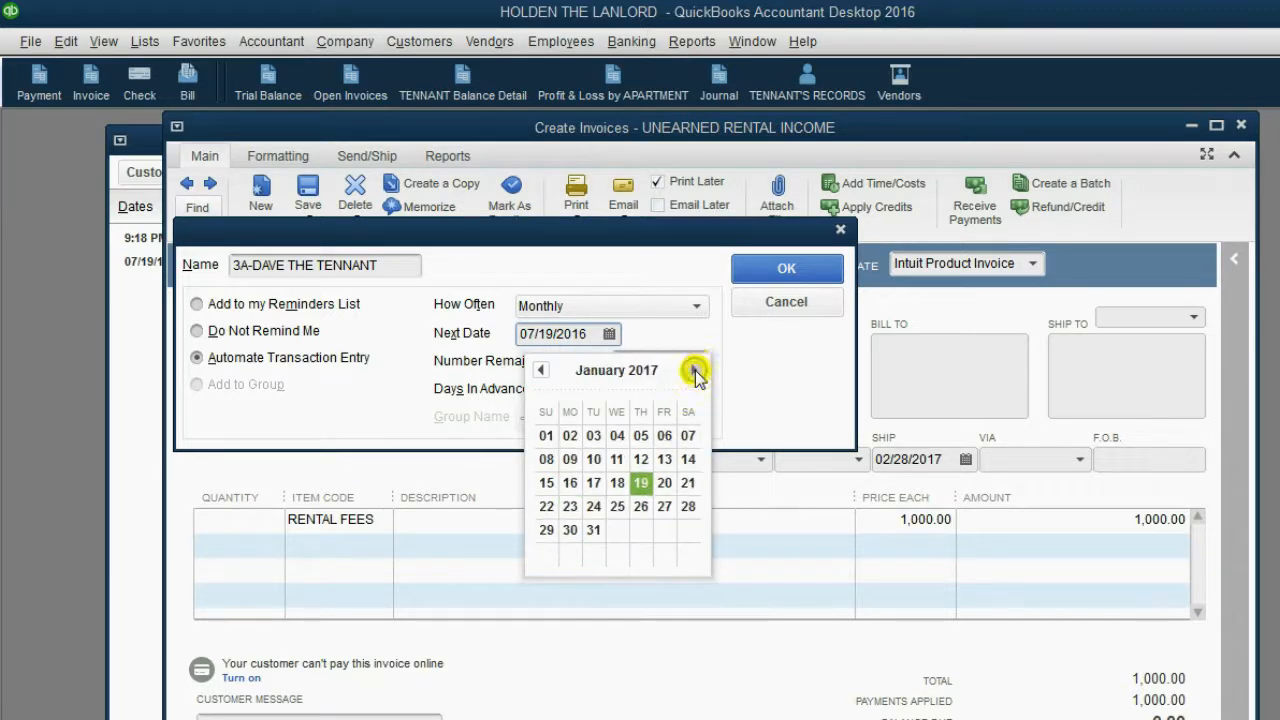
{"action": "left_click", "coordinate": [694, 370]}
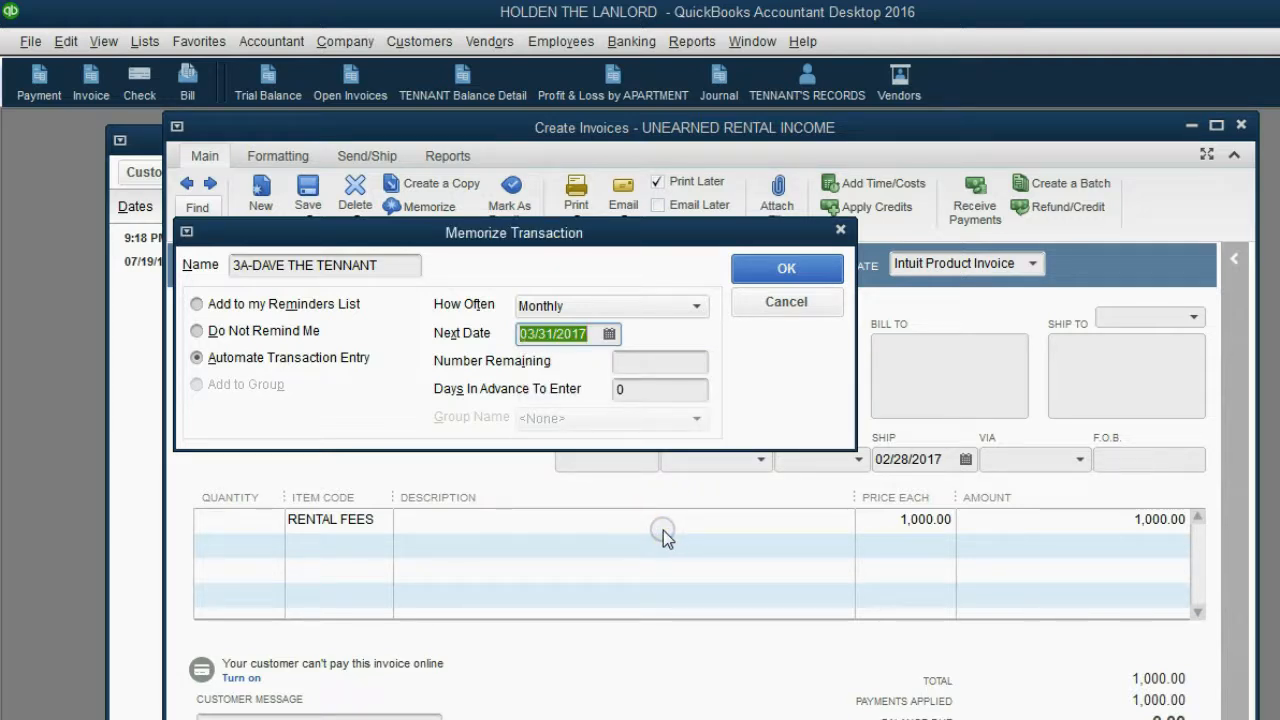
{"action": "mouse_move", "coordinate": [500, 376]}
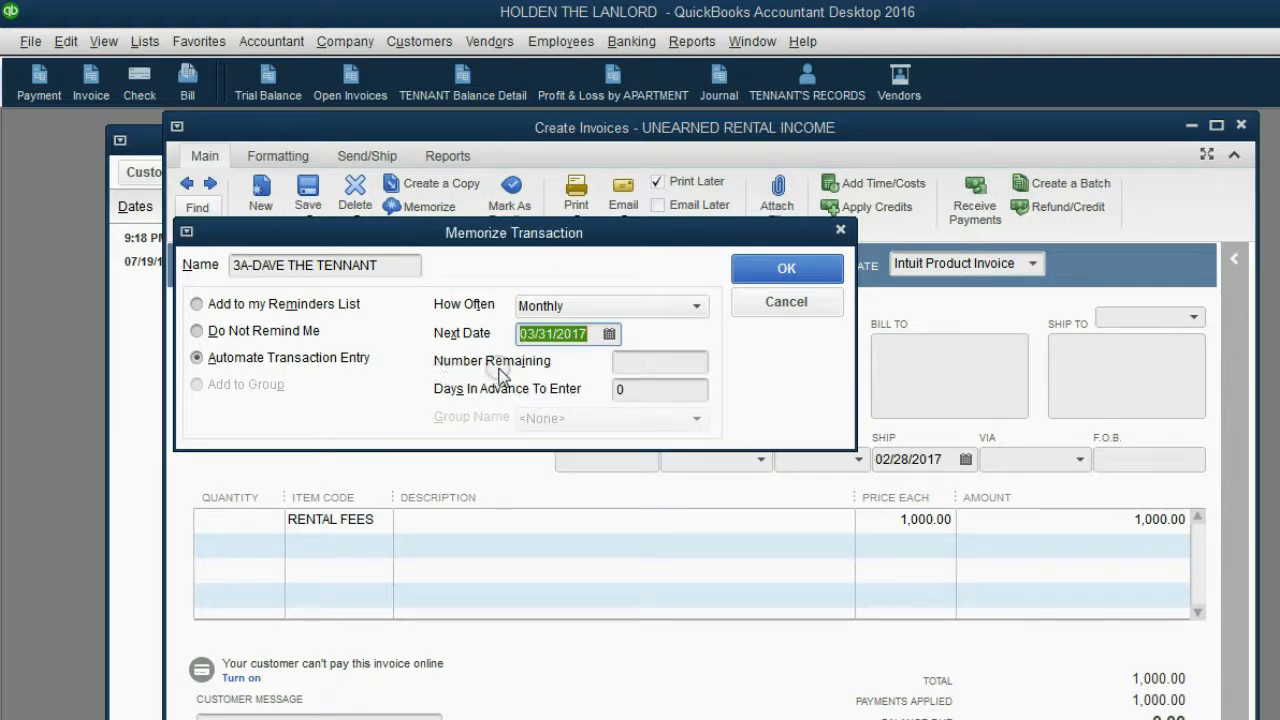
{"action": "mouse_move", "coordinate": [510, 400]}
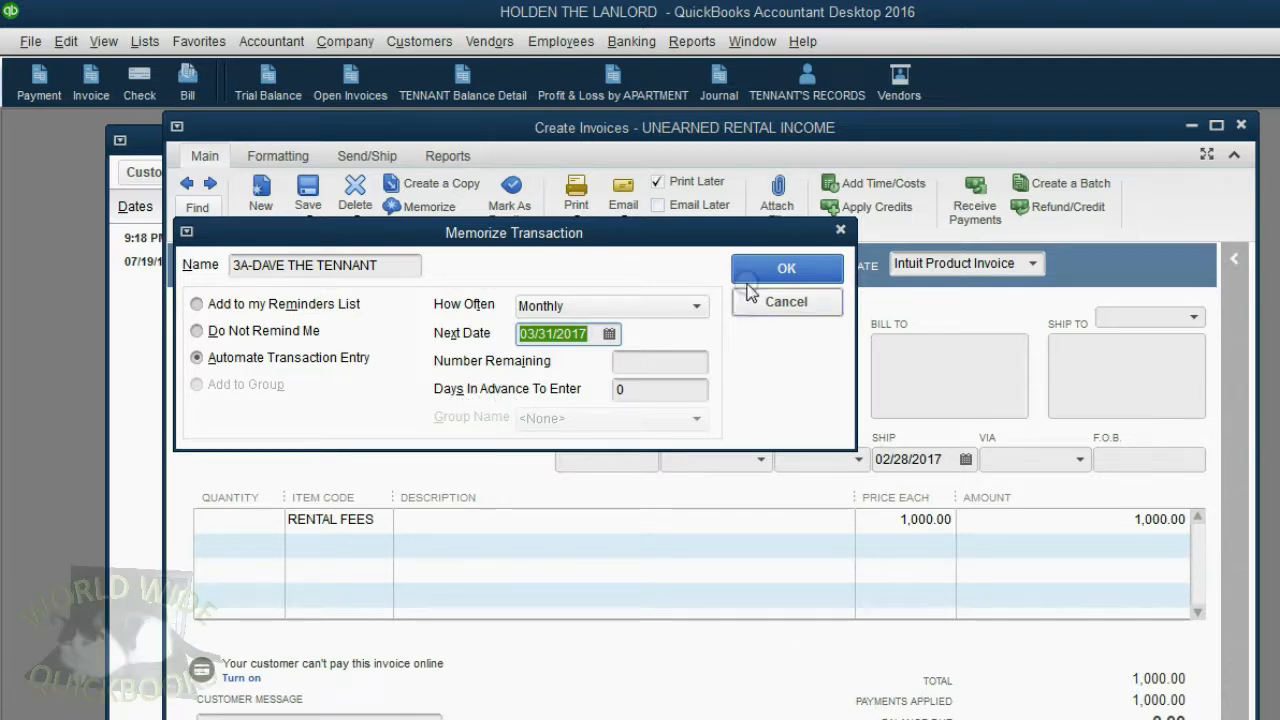
{"action": "left_click", "coordinate": [786, 268]}
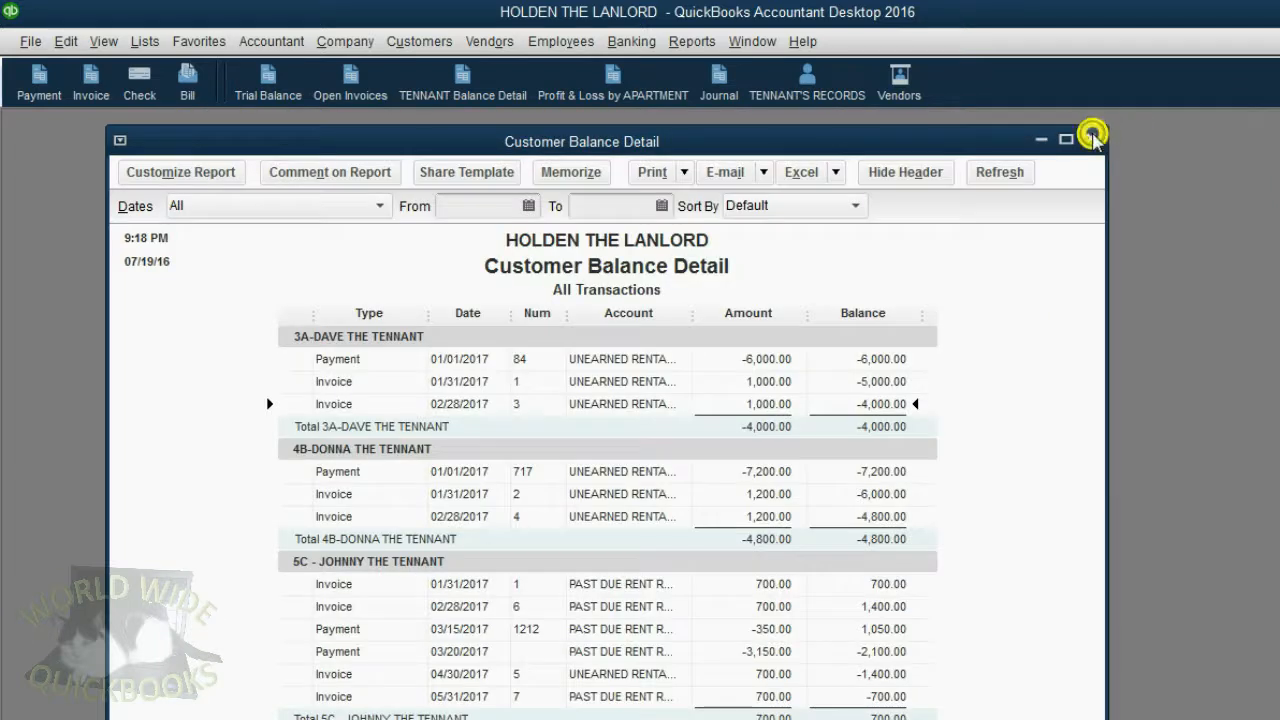
Close the Customer Balance Detail report, leaving the workspace empty.
{"action": "left_click", "coordinate": [144, 40]}
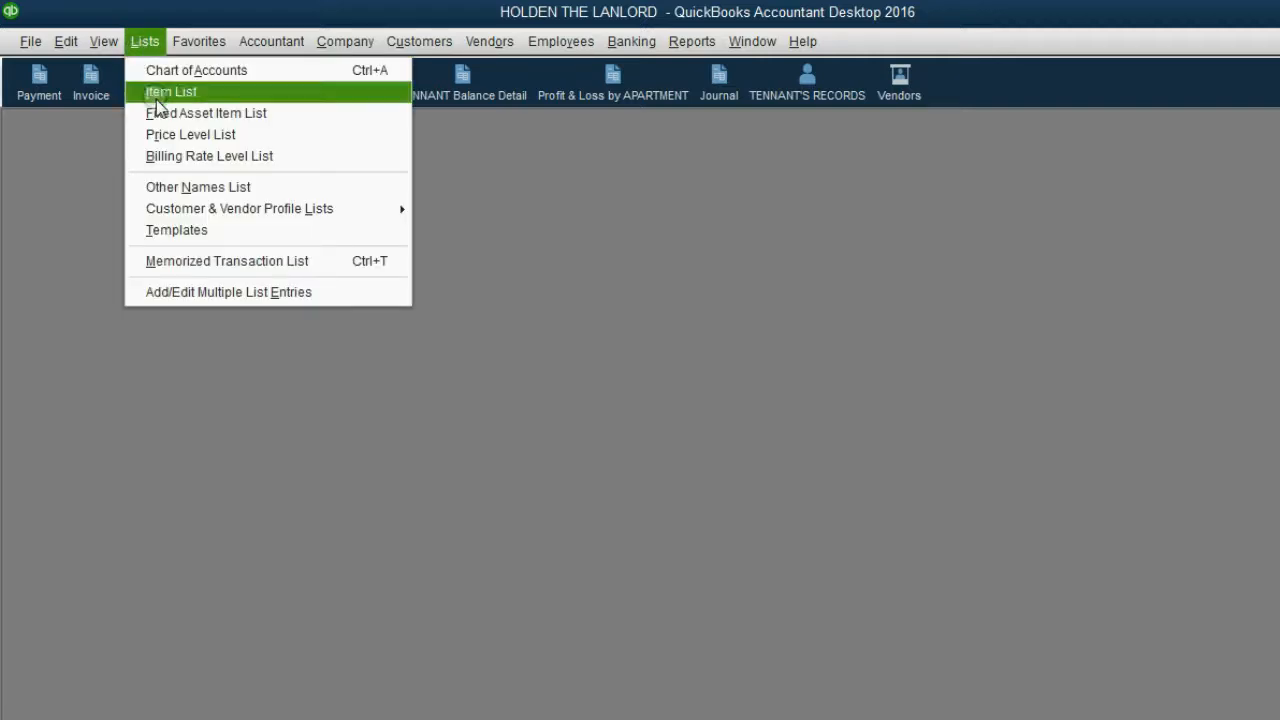
Show the Memorized Transaction List and preview Dave's monthly invoice due 03/31/2017.
{"action": "left_click", "coordinate": [226, 260]}
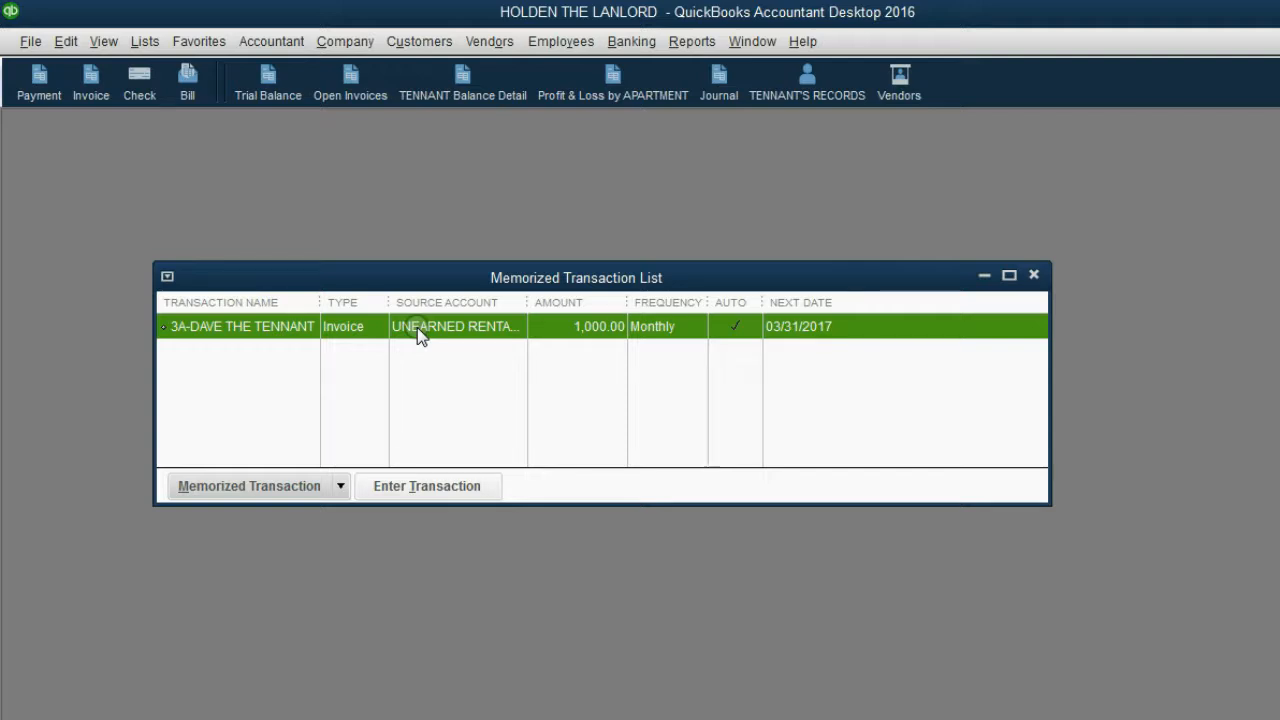
{"action": "left_click", "coordinate": [426, 486]}
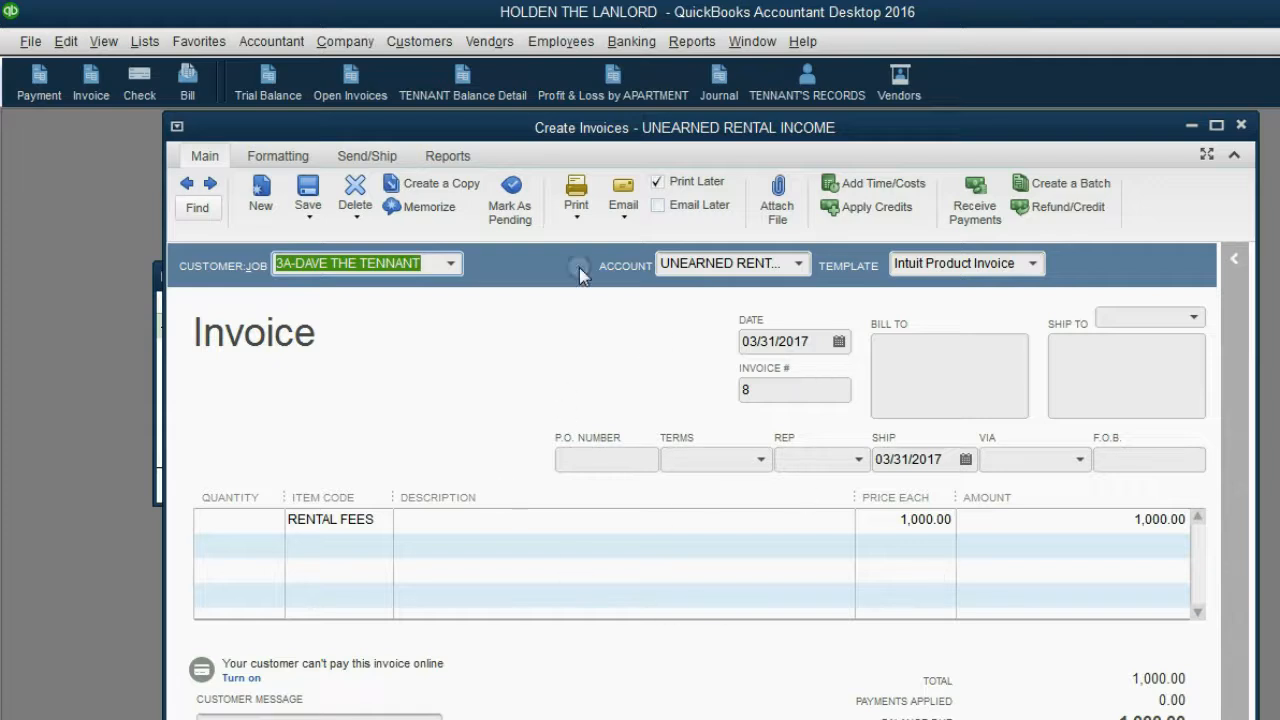
{"action": "mouse_move", "coordinate": [876, 272]}
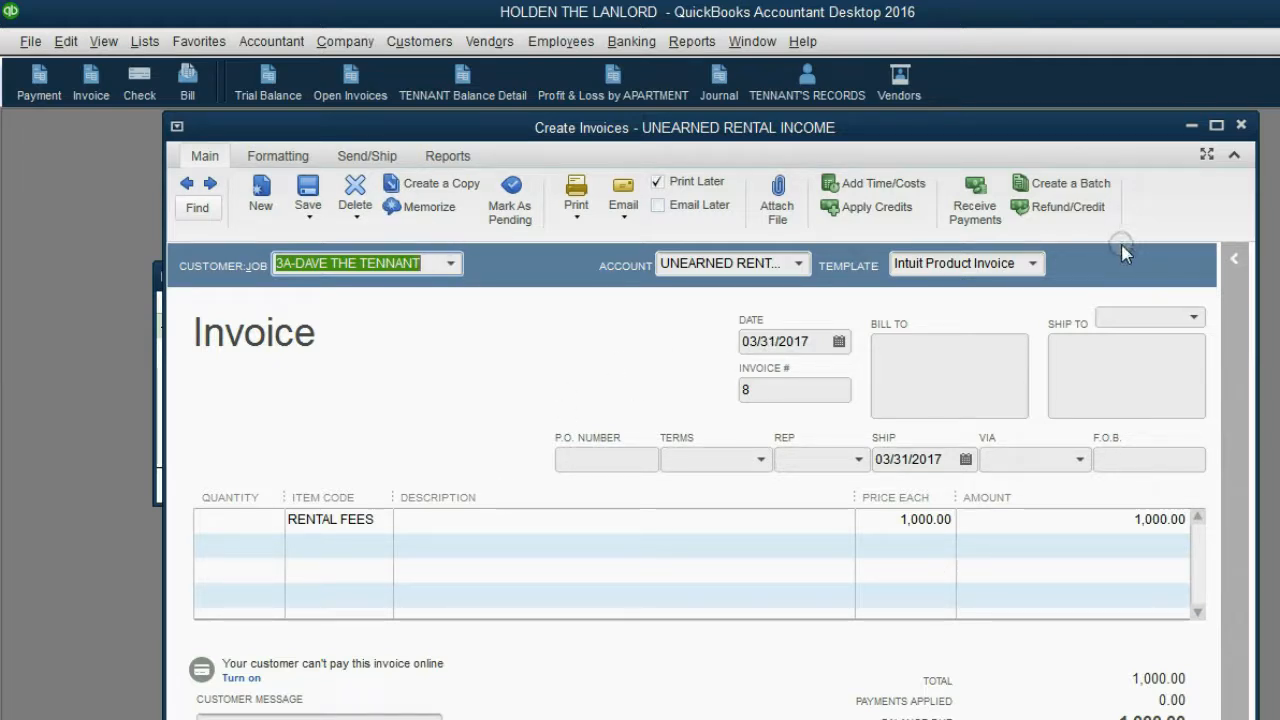
{"action": "mouse_move", "coordinate": [1116, 260]}
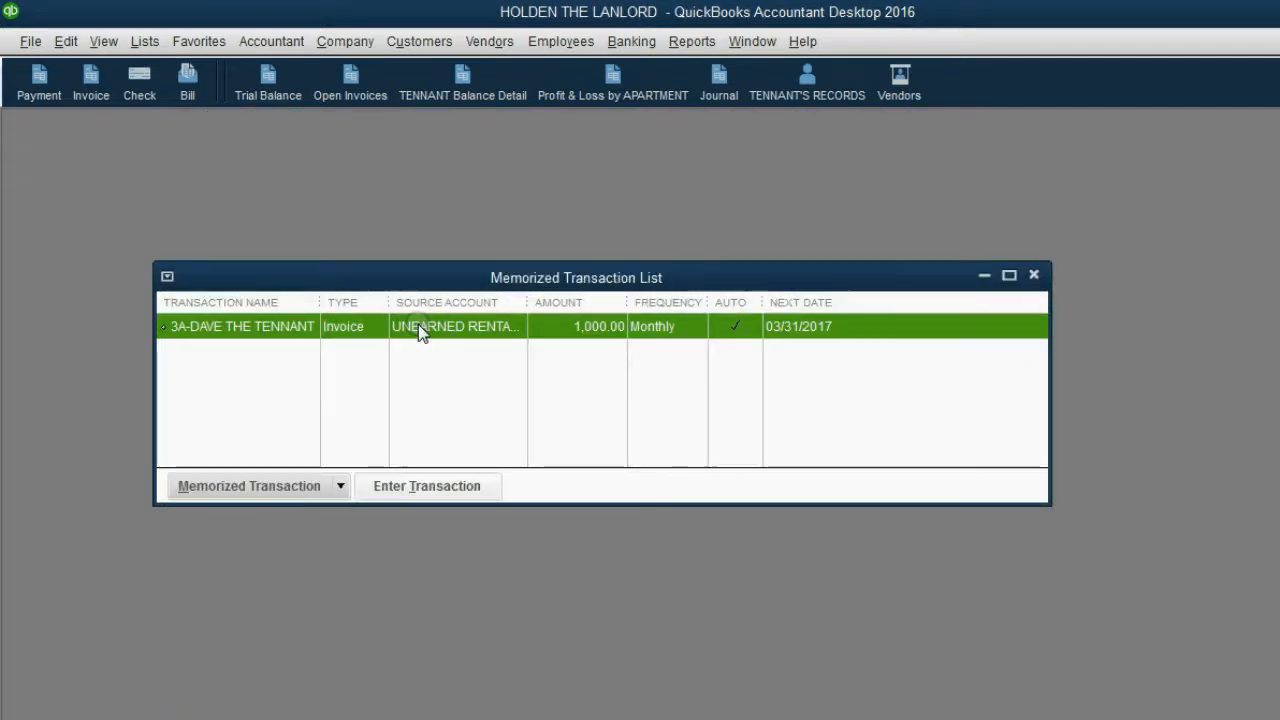
{"action": "mouse_move", "coordinate": [414, 348]}
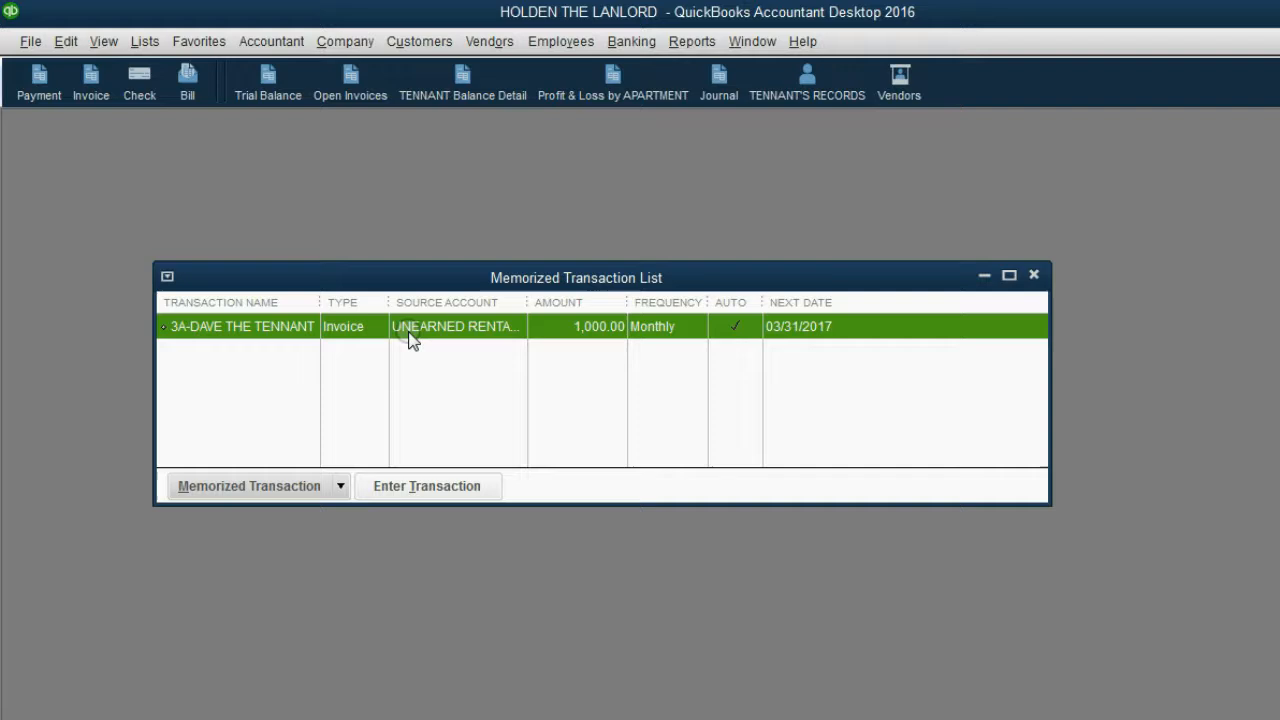
{"action": "left_click", "coordinate": [256, 486]}
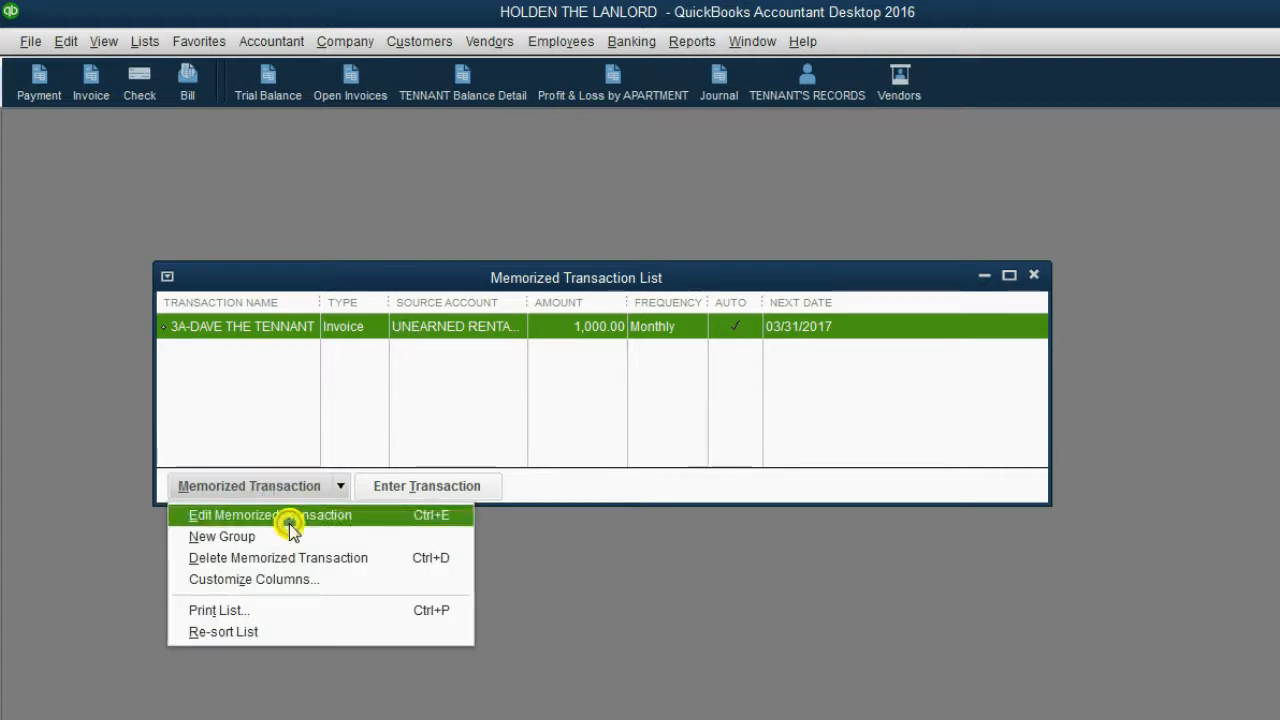
Edit the memorized invoice's schedule: automatic entry, Monthly, next date 03/31/2017.
{"action": "left_click", "coordinate": [268, 514]}
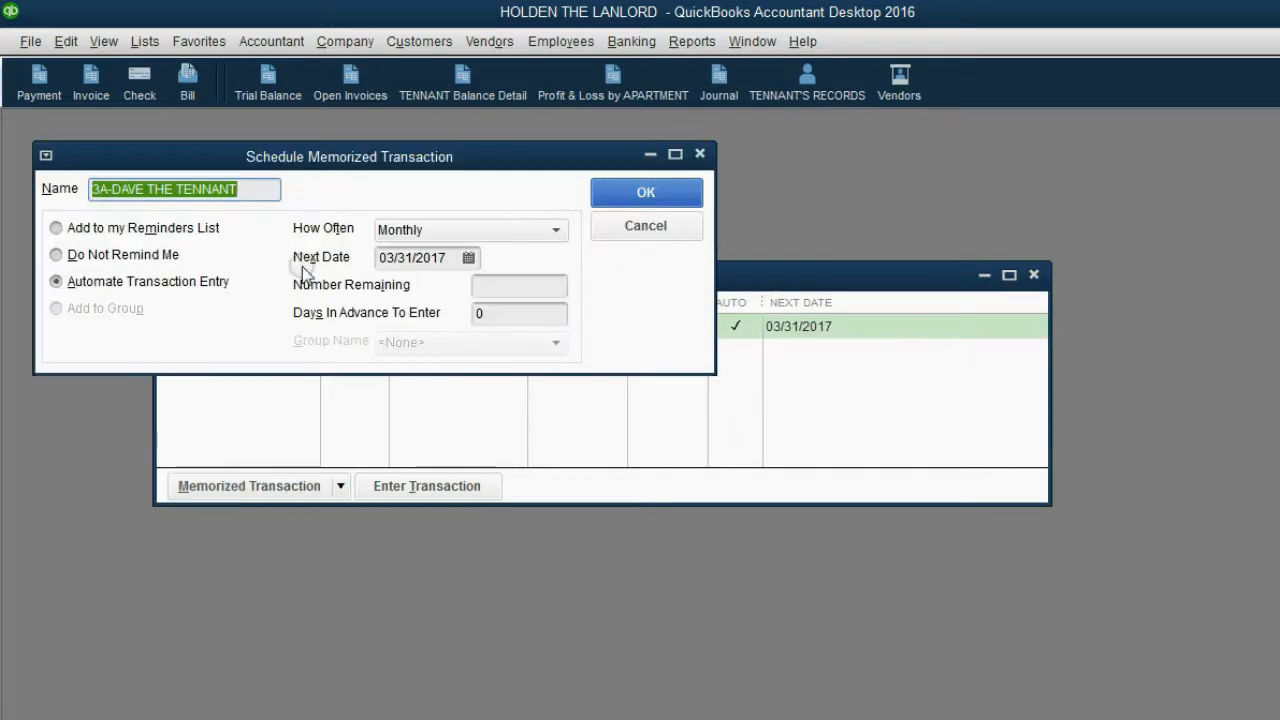
{"action": "left_click_drag", "start_coordinate": [348, 156], "coordinate": [620, 218]}
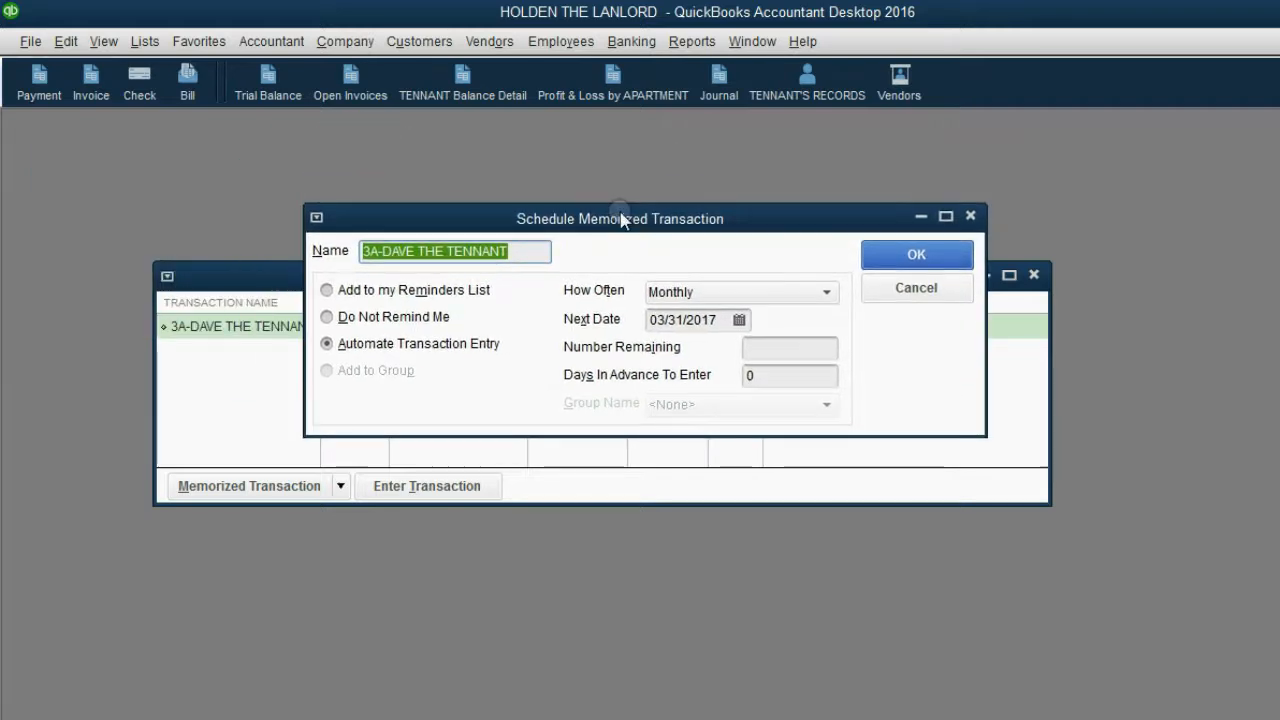
{"action": "mouse_move", "coordinate": [650, 376]}
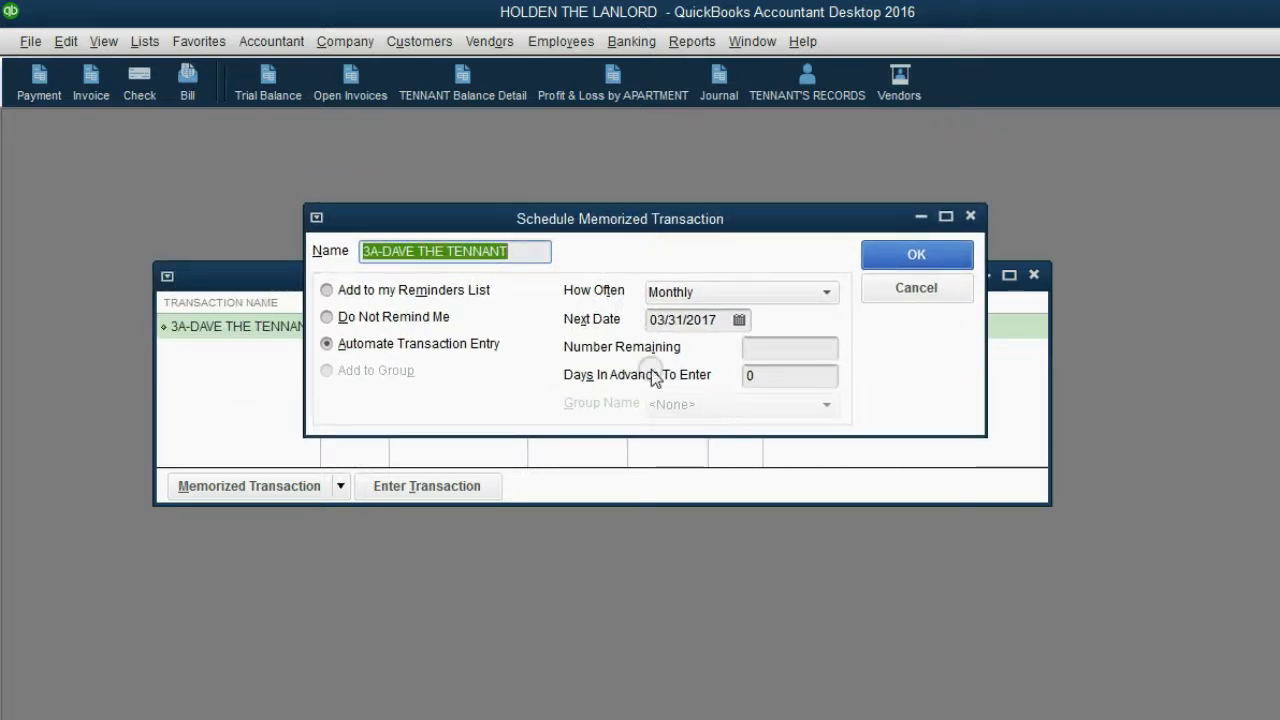
{"action": "mouse_move", "coordinate": [568, 296]}
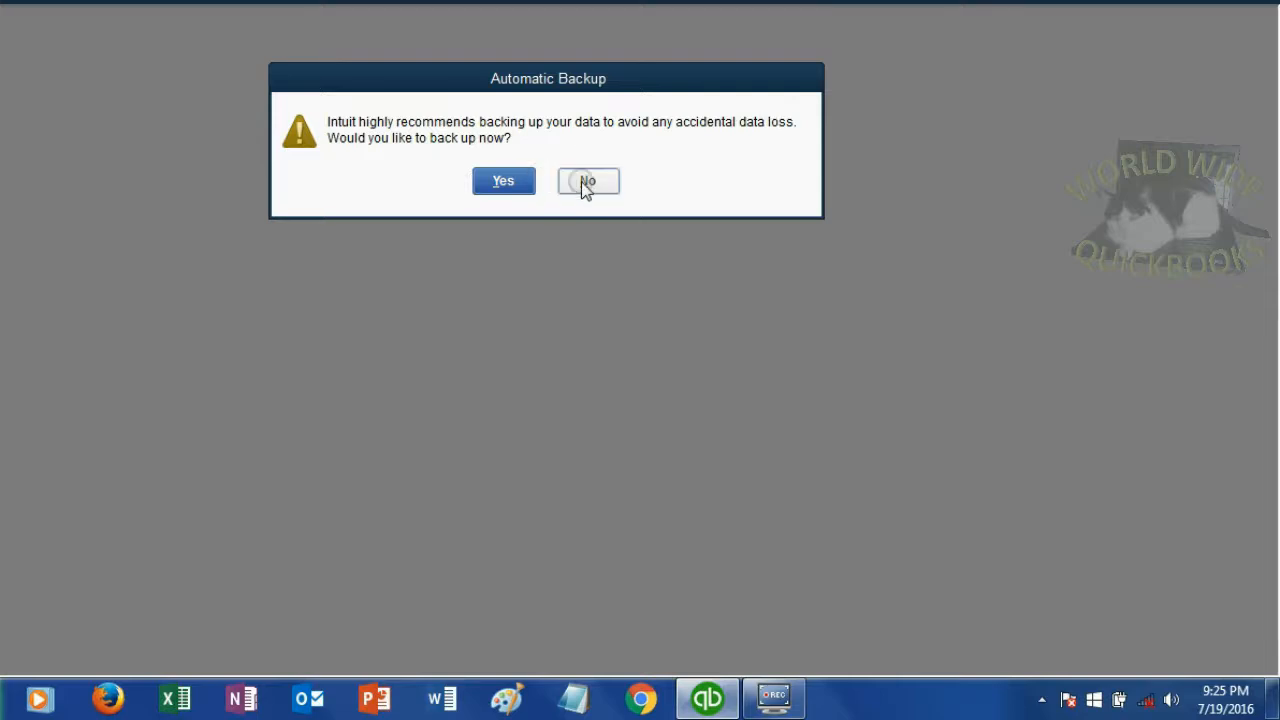
Close QuickBooks without a backup and bring up the system clock.
{"action": "left_click", "coordinate": [588, 180]}
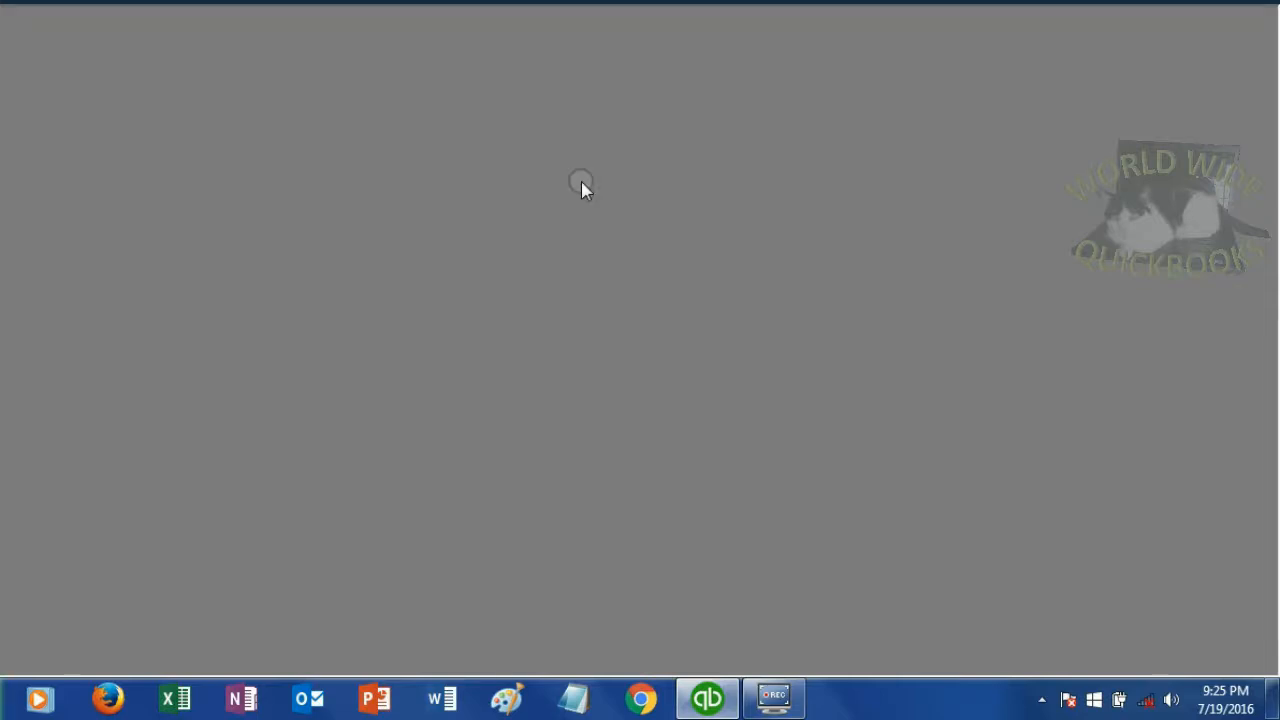
{"action": "left_click", "coordinate": [1224, 692]}
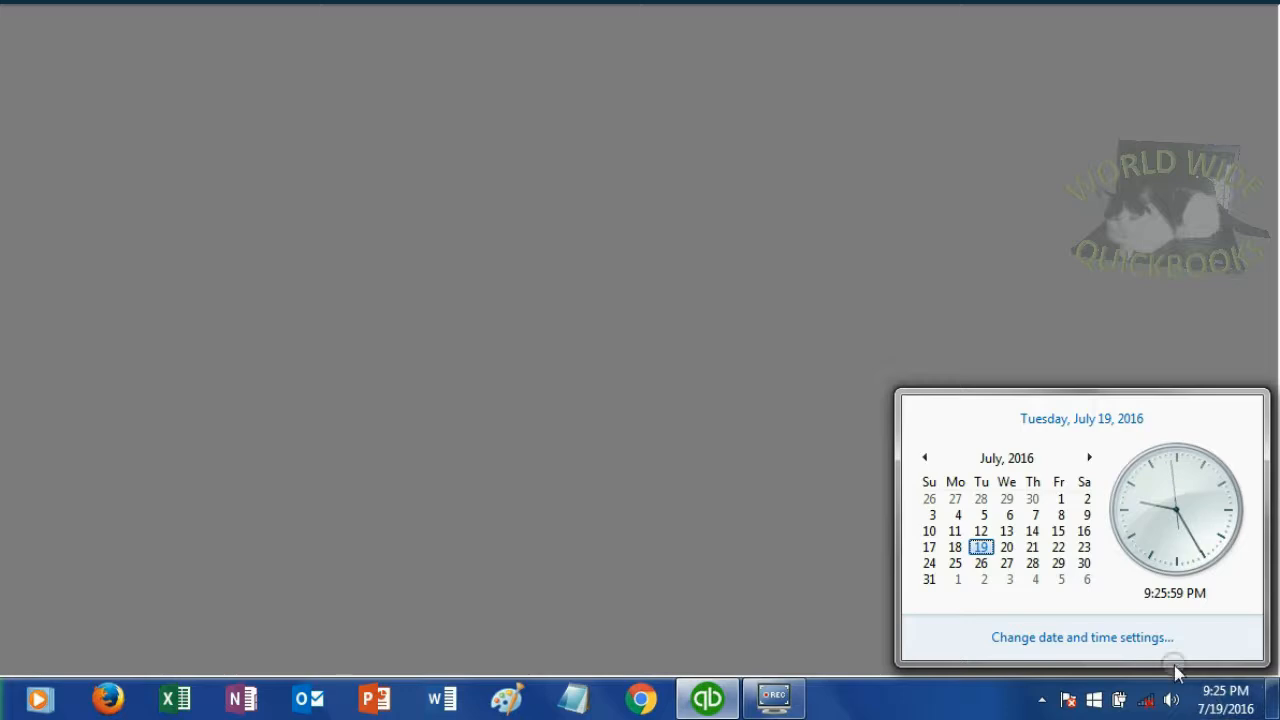
Reach the Windows panel for changing the system date and time.
{"action": "left_click", "coordinate": [1080, 636]}
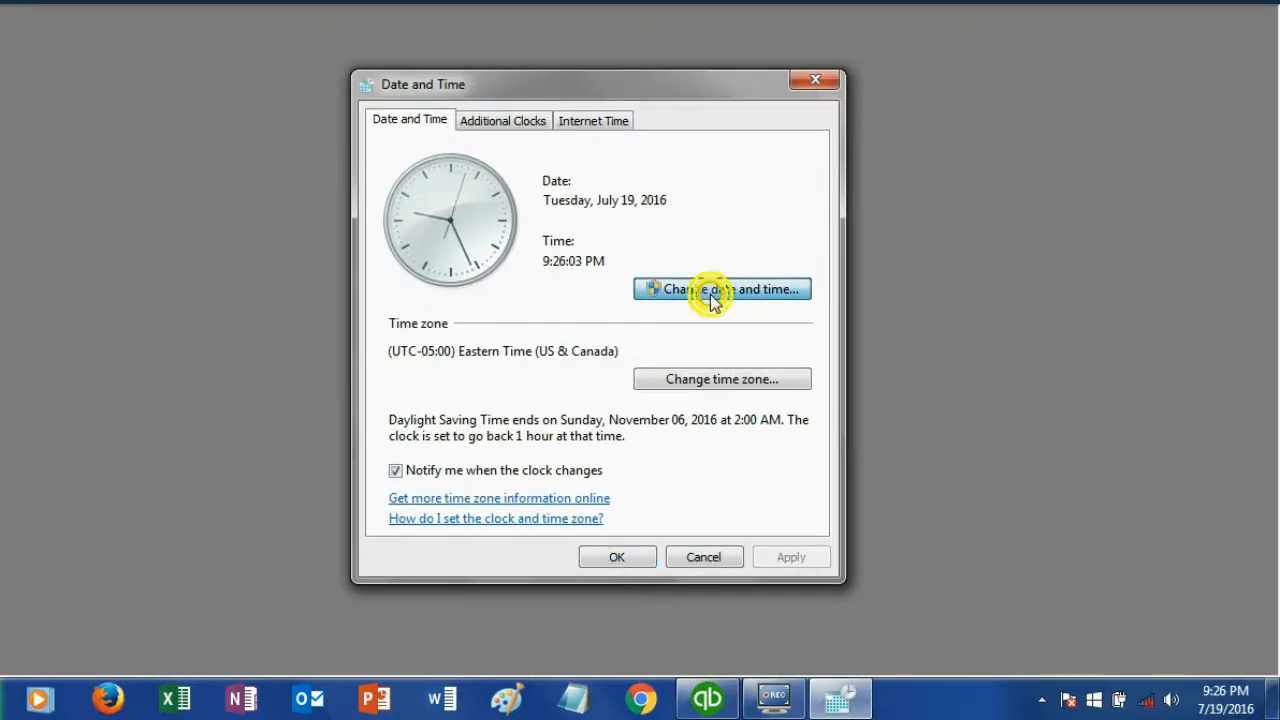
{"action": "left_click", "coordinate": [720, 288]}
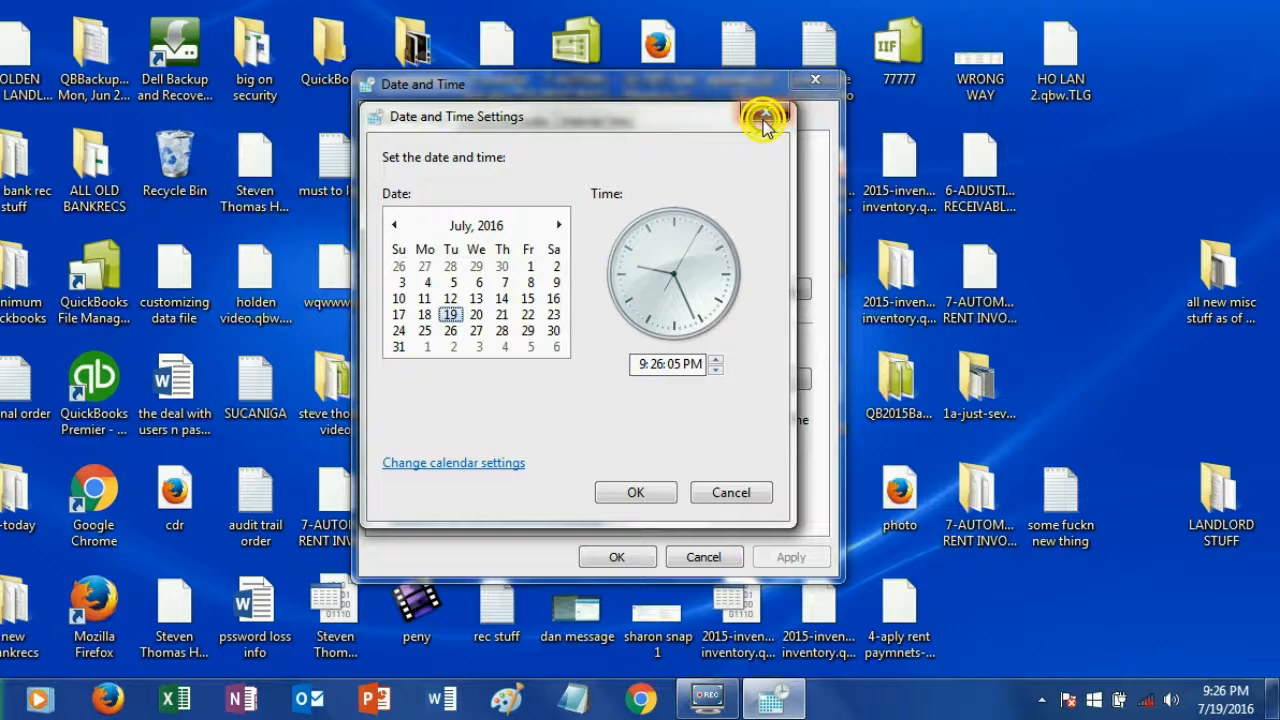
{"action": "left_click", "coordinate": [814, 80]}
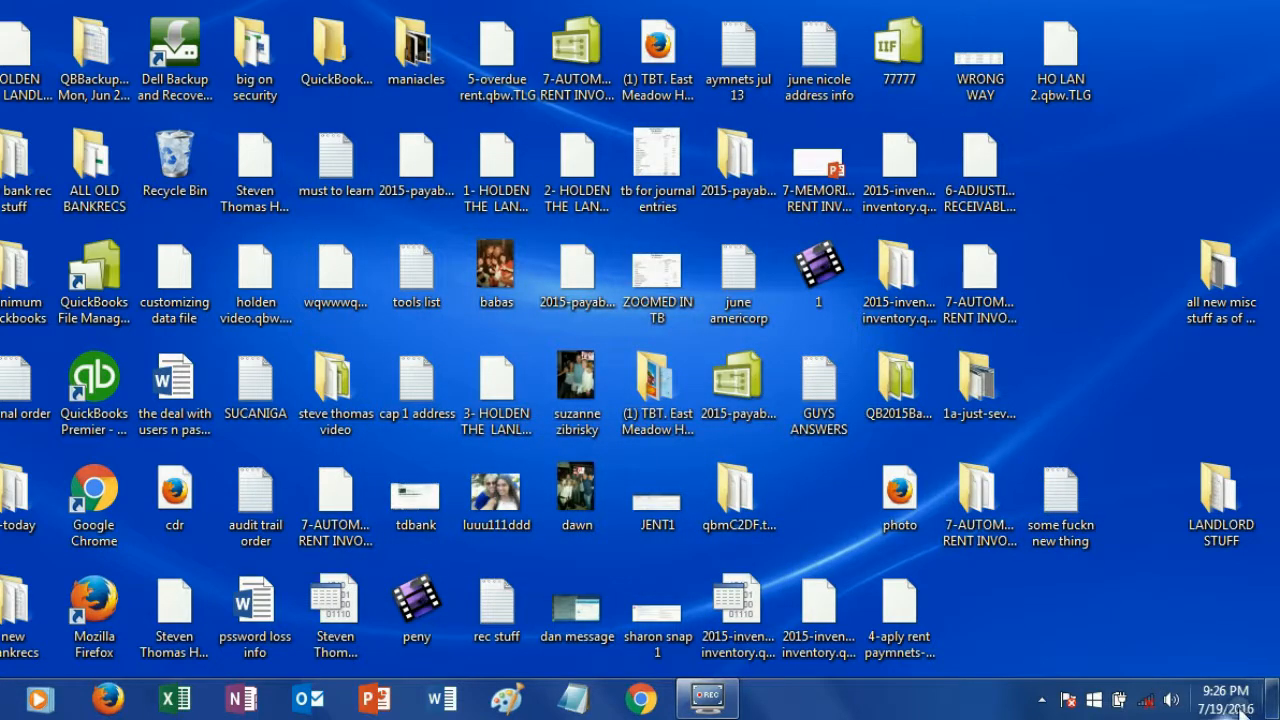
{"action": "left_click", "coordinate": [1220, 698]}
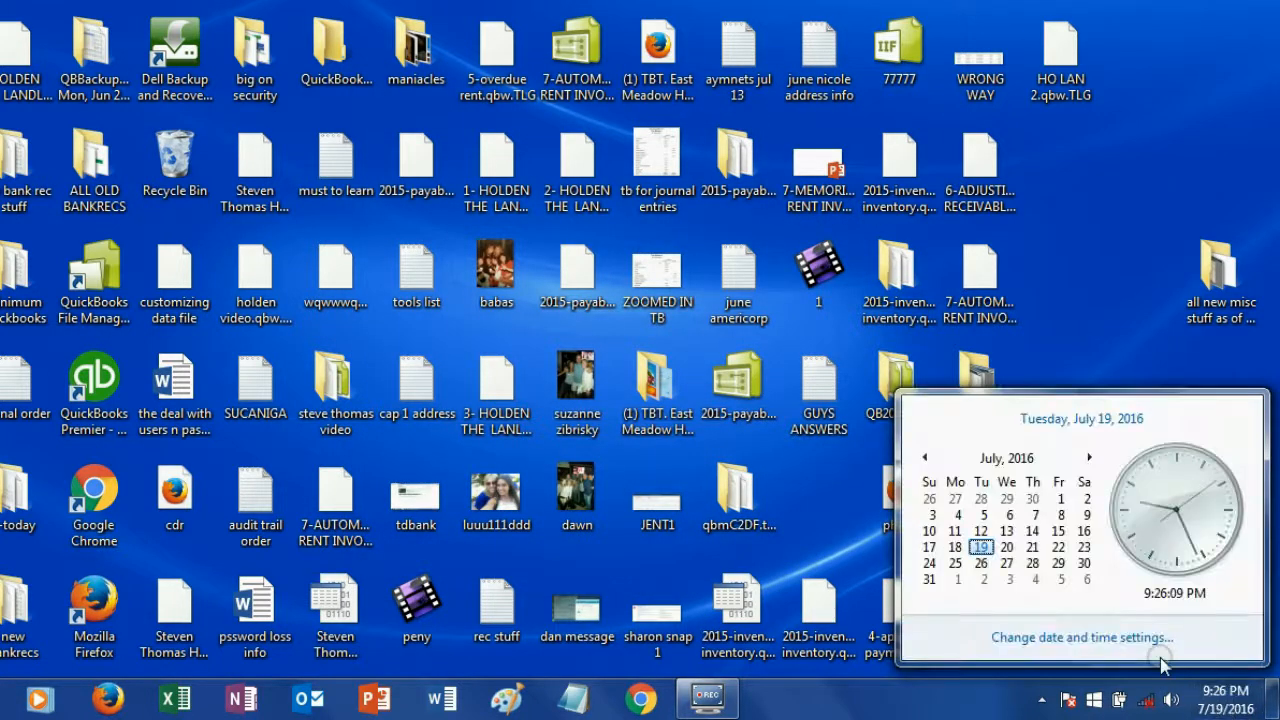
{"action": "left_click", "coordinate": [1080, 636]}
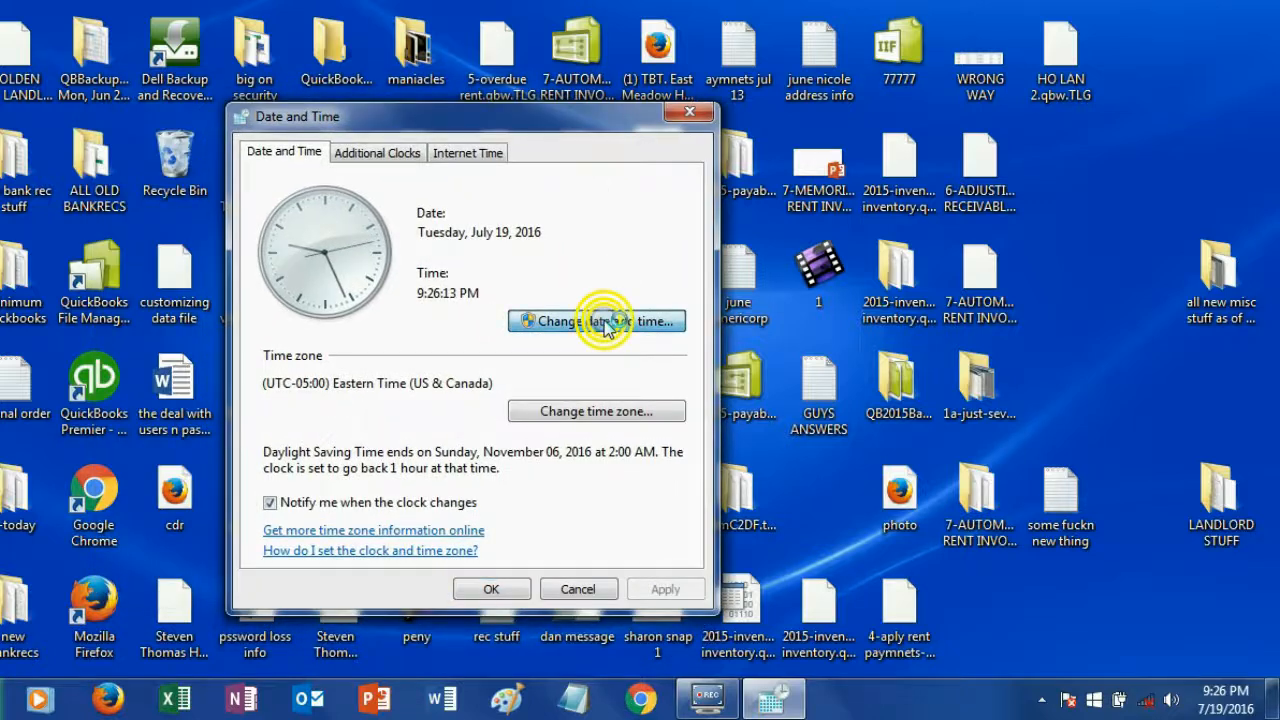
{"action": "left_click", "coordinate": [596, 320]}
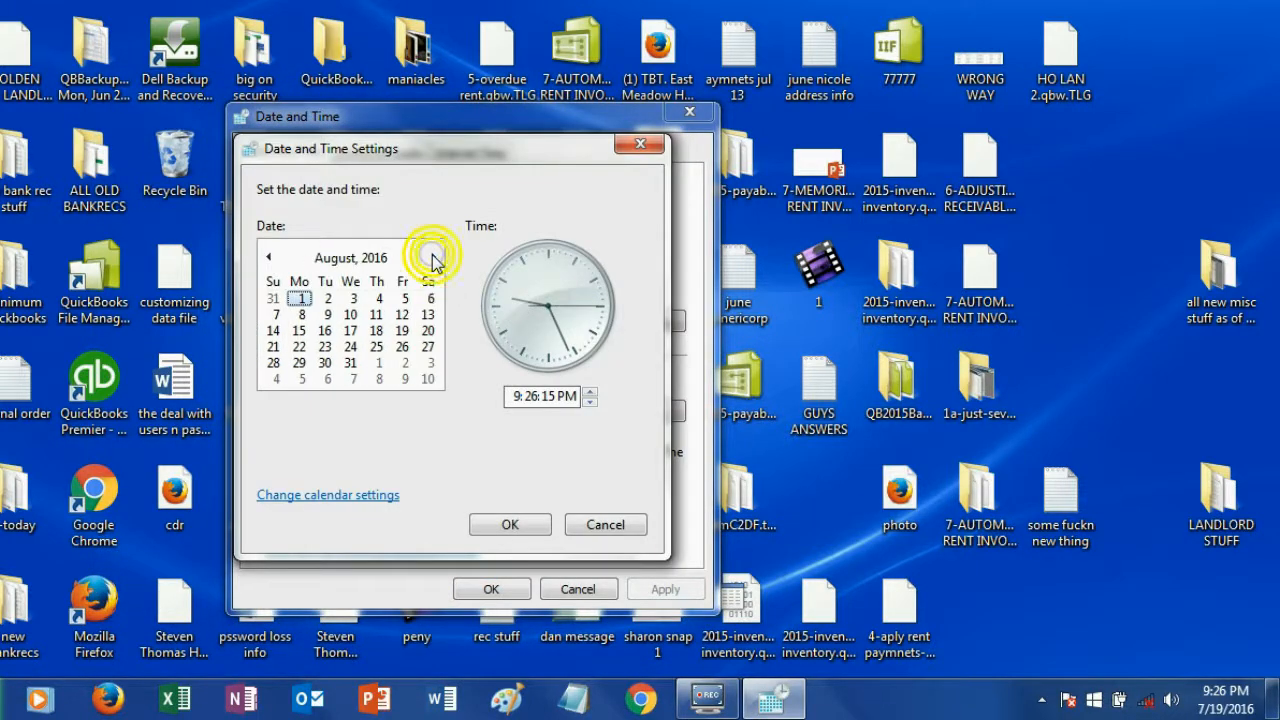
Set the computer's date forward to April 2, 2017.
{"action": "left_click", "coordinate": [432, 256]}
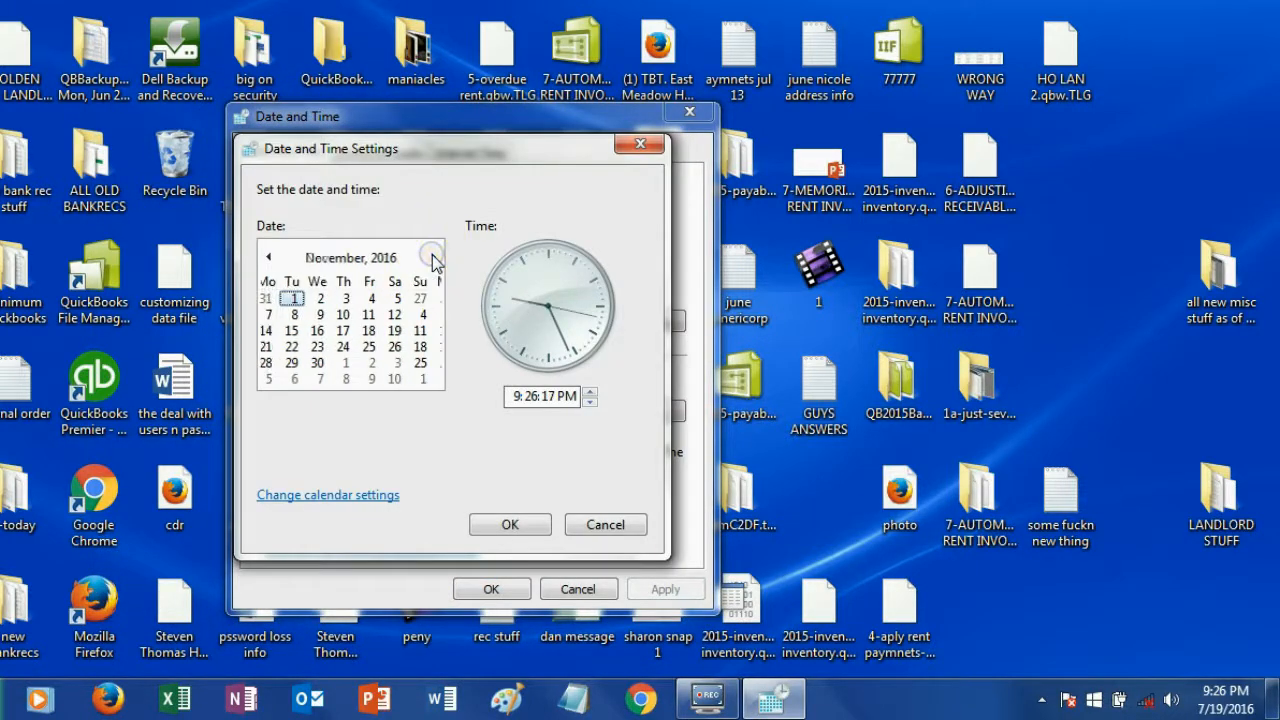
{"action": "left_click", "coordinate": [432, 256]}
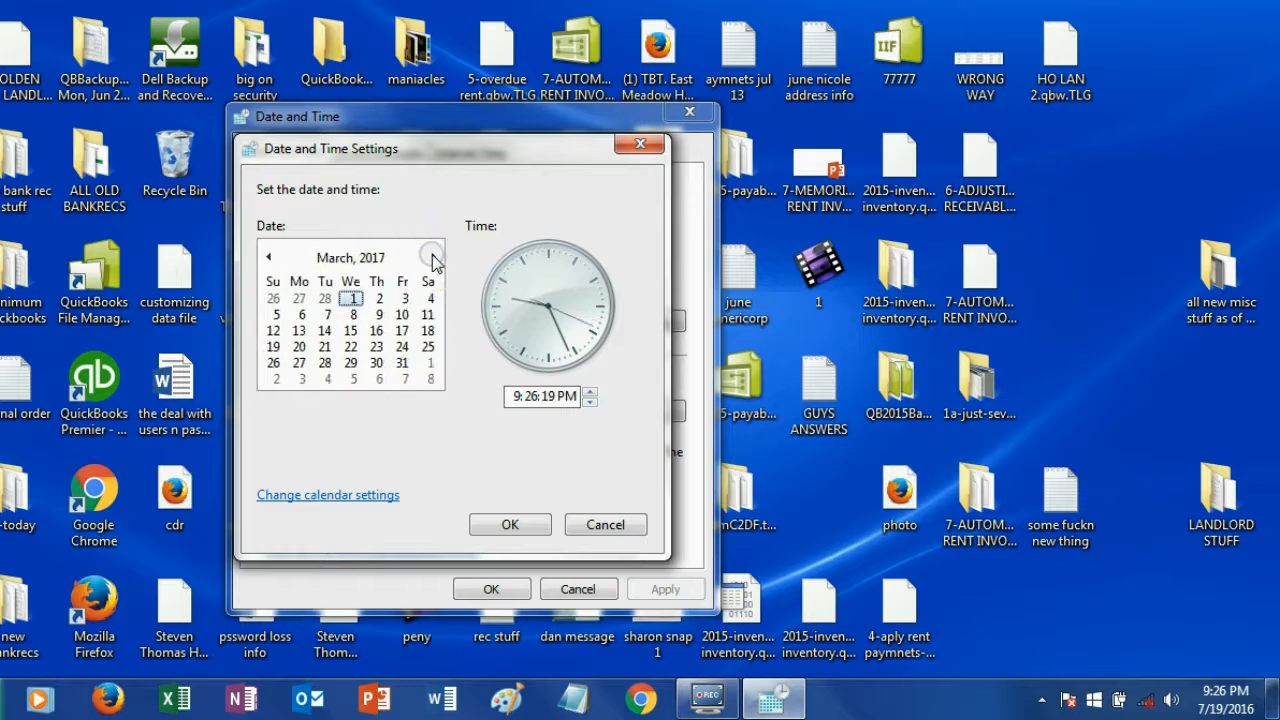
{"action": "left_click", "coordinate": [432, 256]}
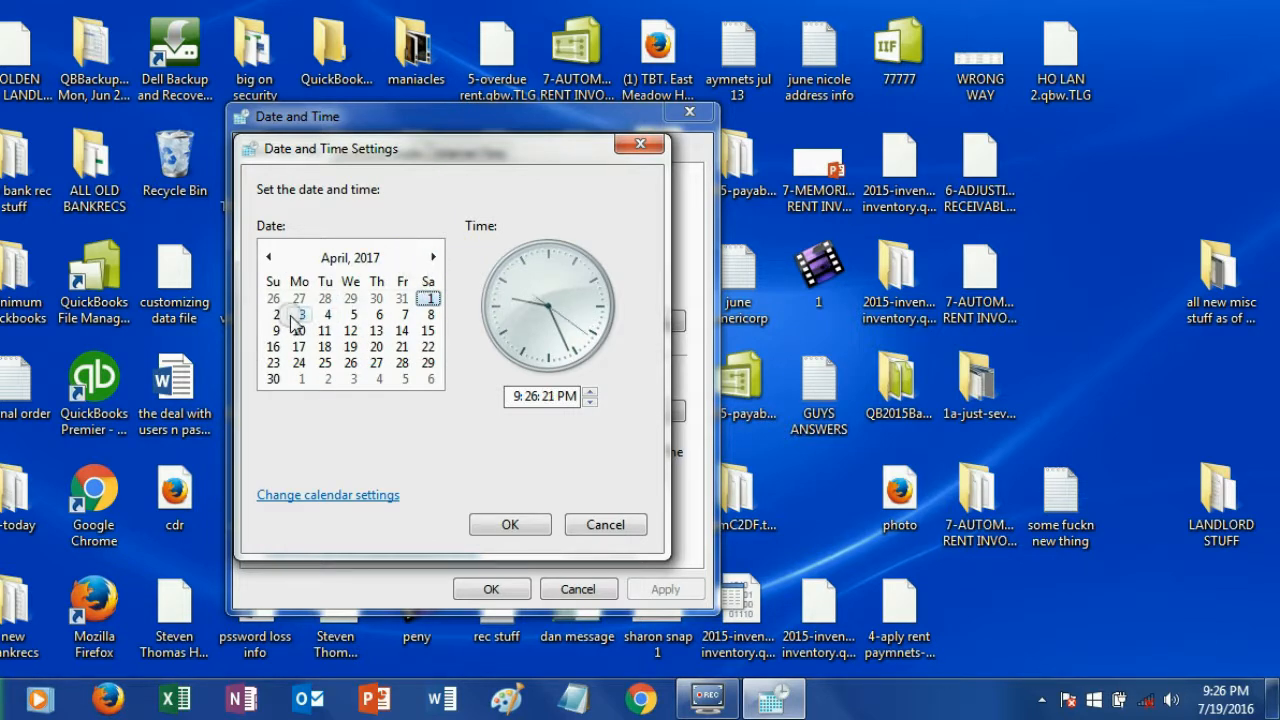
{"action": "left_click", "coordinate": [276, 314]}
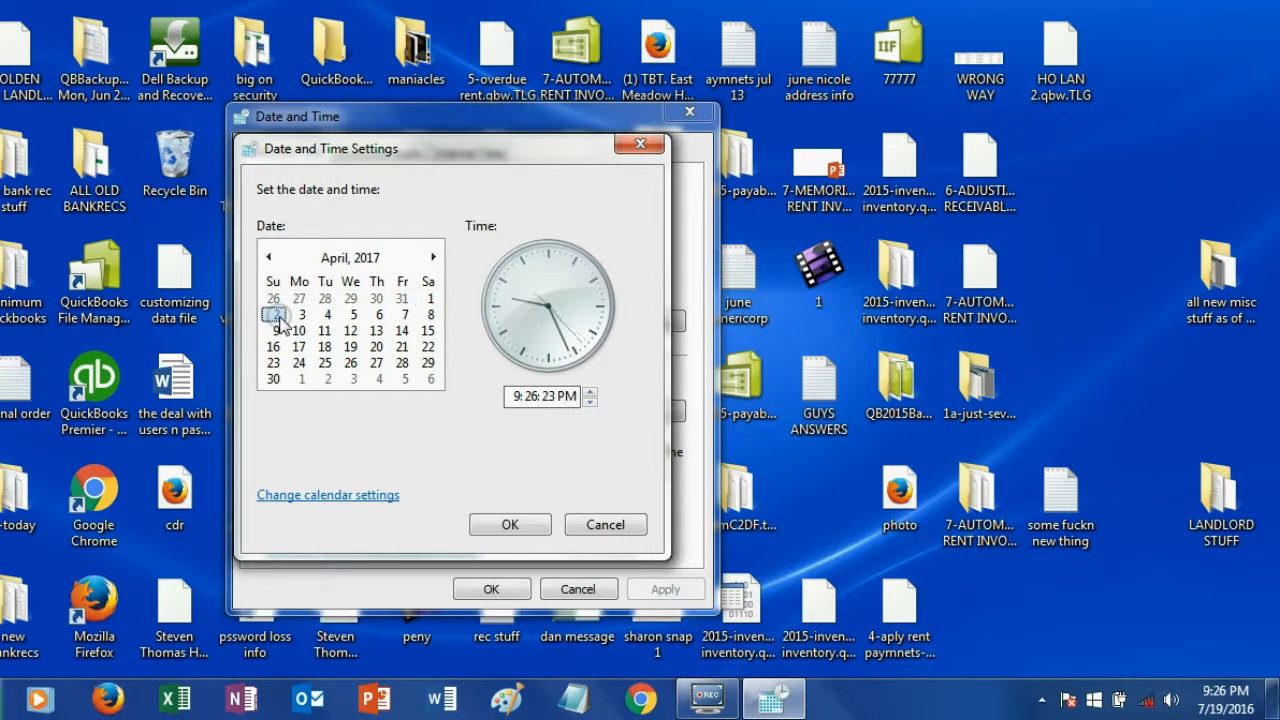
{"action": "left_click", "coordinate": [510, 524]}
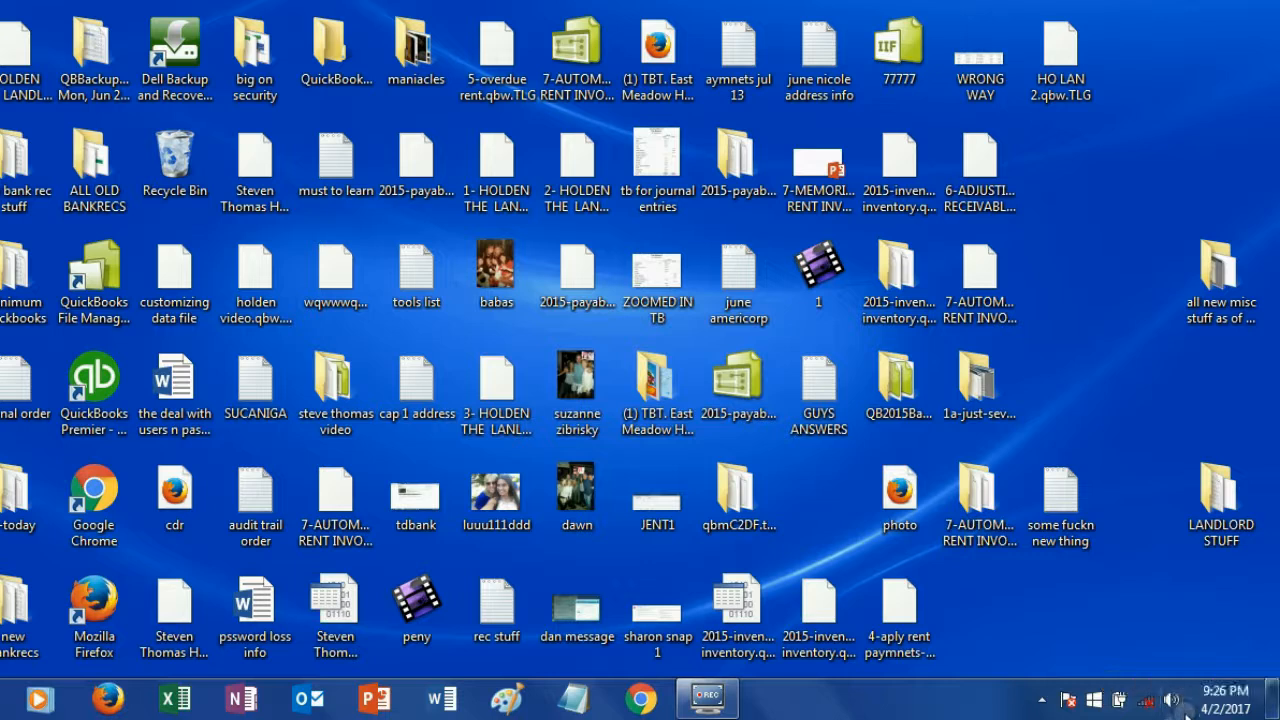
{"action": "mouse_move", "coordinate": [1144, 640]}
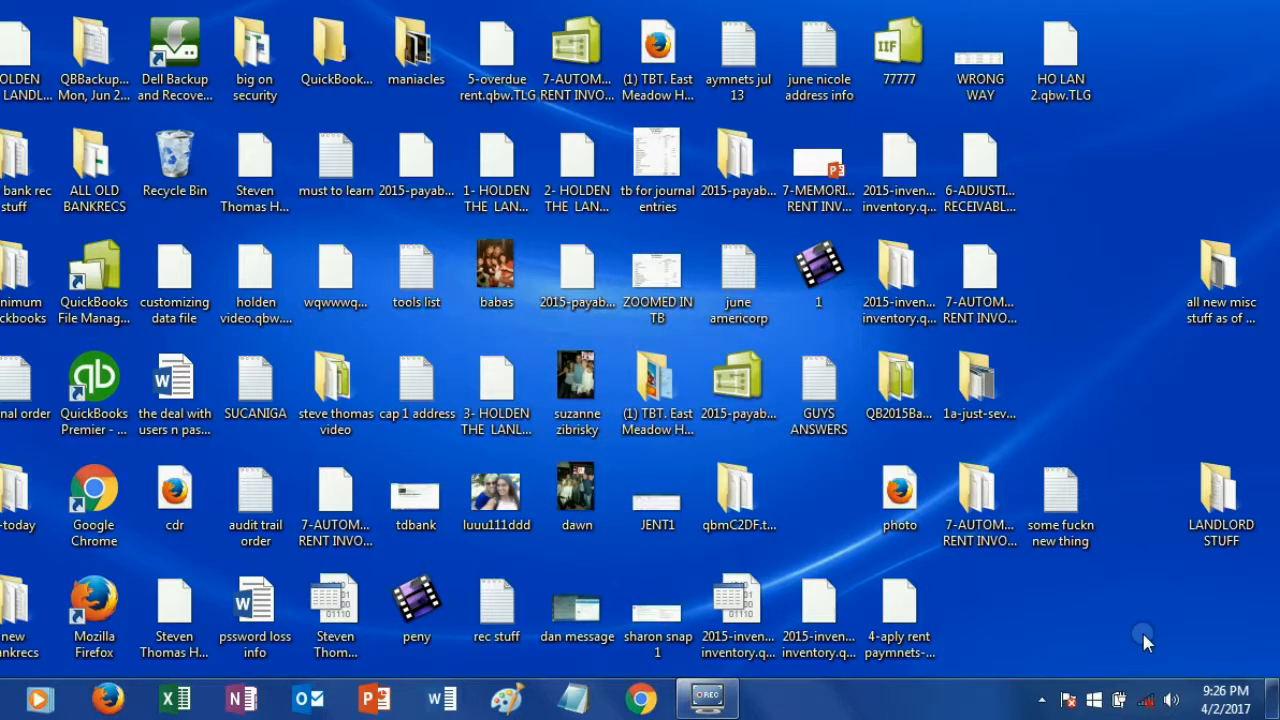
Reopen the landlord company file and dismiss the internet connection warning.
{"action": "left_click", "coordinate": [576, 50]}
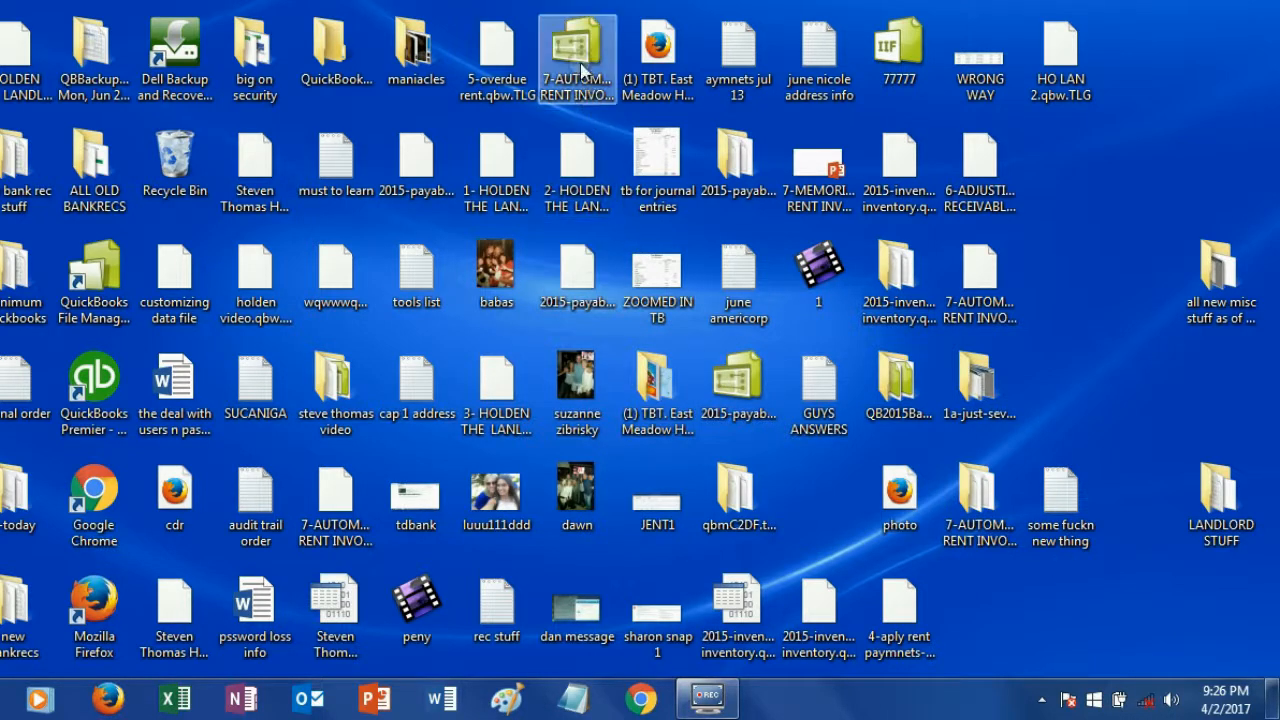
{"action": "double_click", "coordinate": [576, 56]}
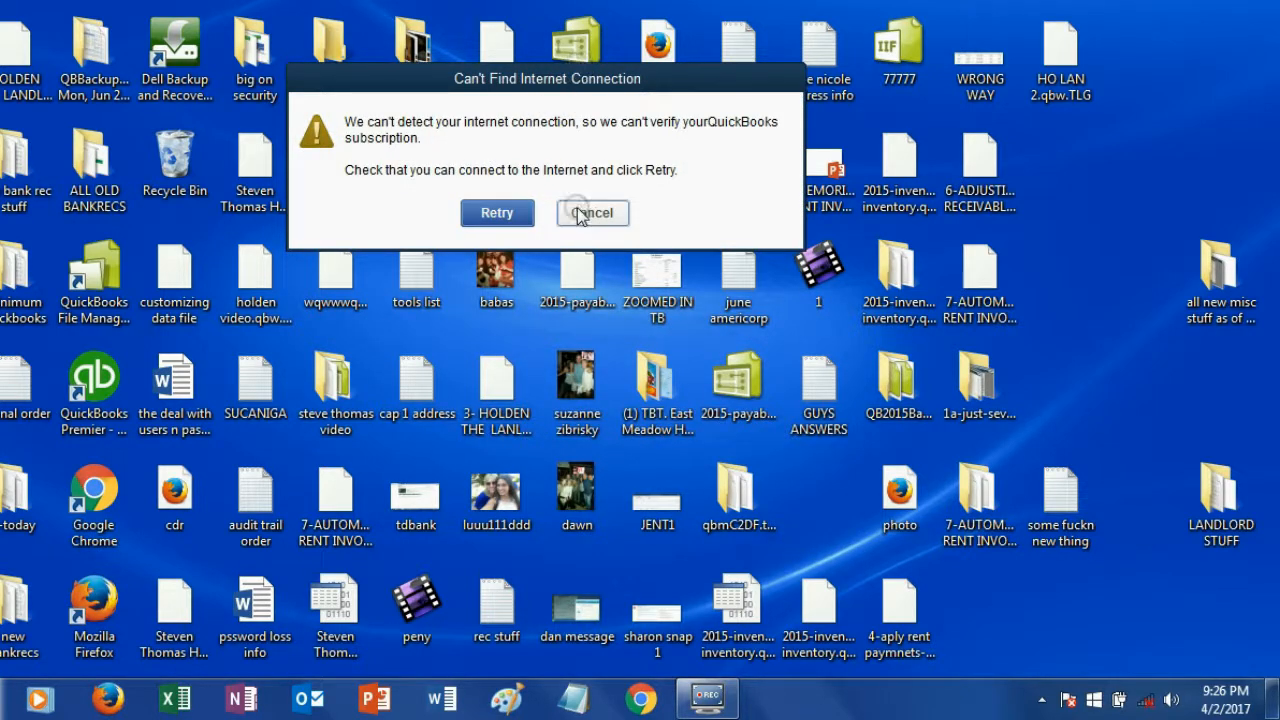
{"action": "left_click", "coordinate": [592, 212]}
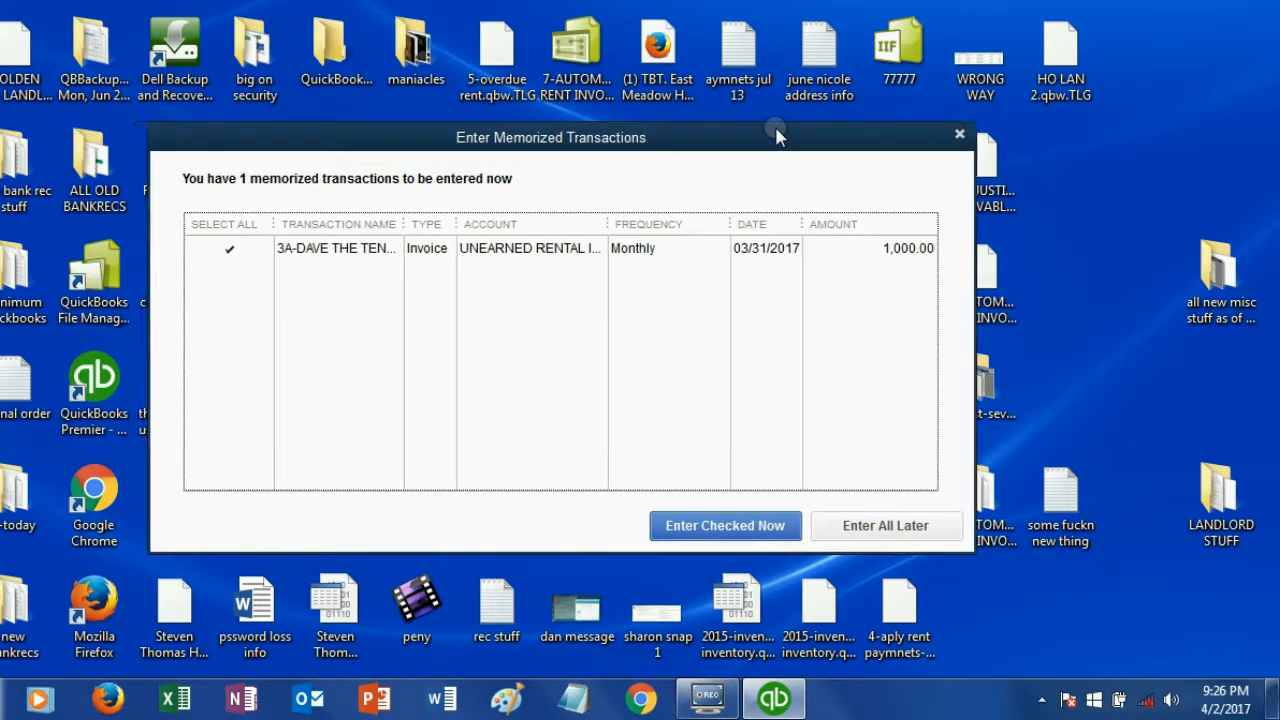
{"action": "mouse_move", "coordinate": [500, 146]}
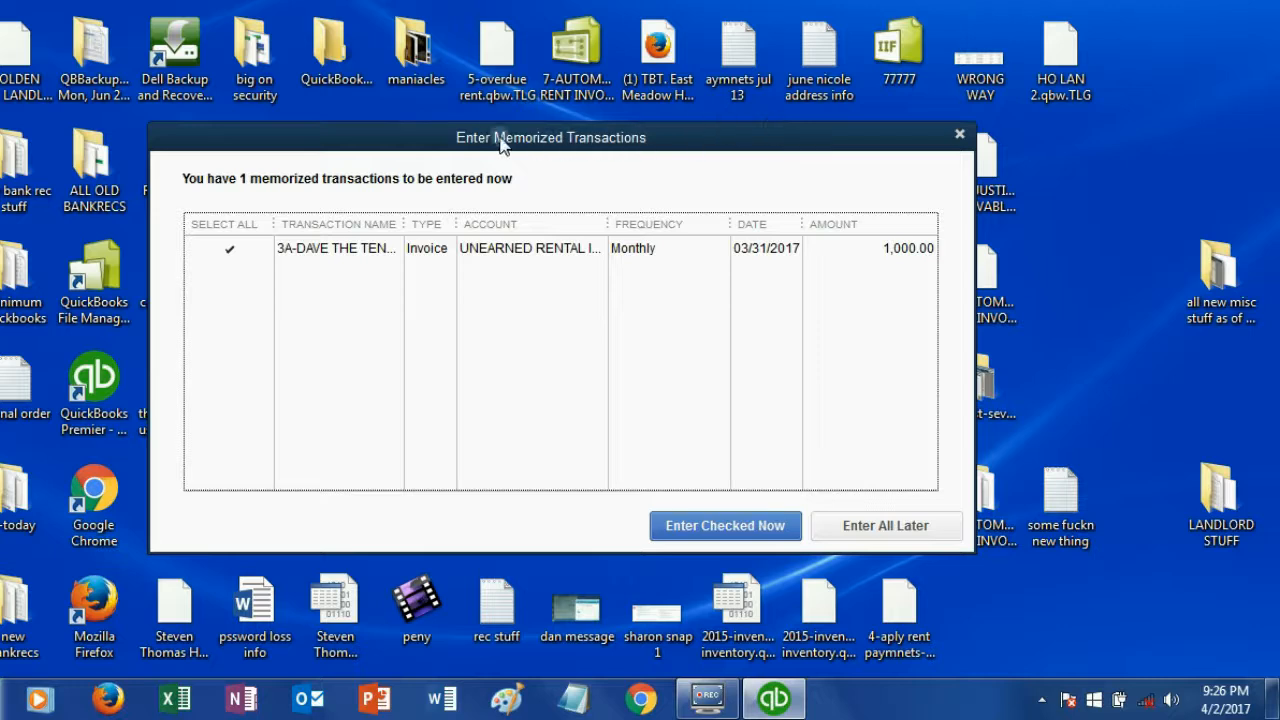
{"action": "mouse_move", "coordinate": [616, 140]}
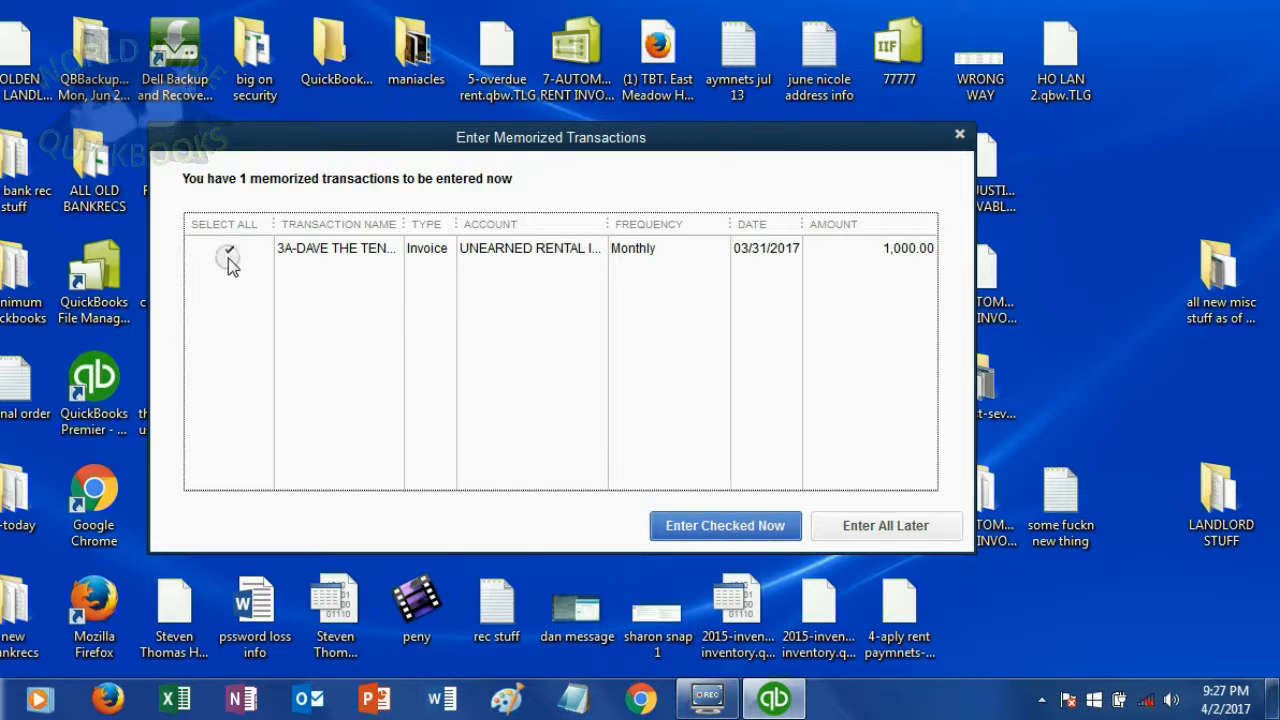
Enter the checked memorized 03/31/2017 rent invoice of 1,000.00 now and confirm.
{"action": "left_click", "coordinate": [228, 248]}
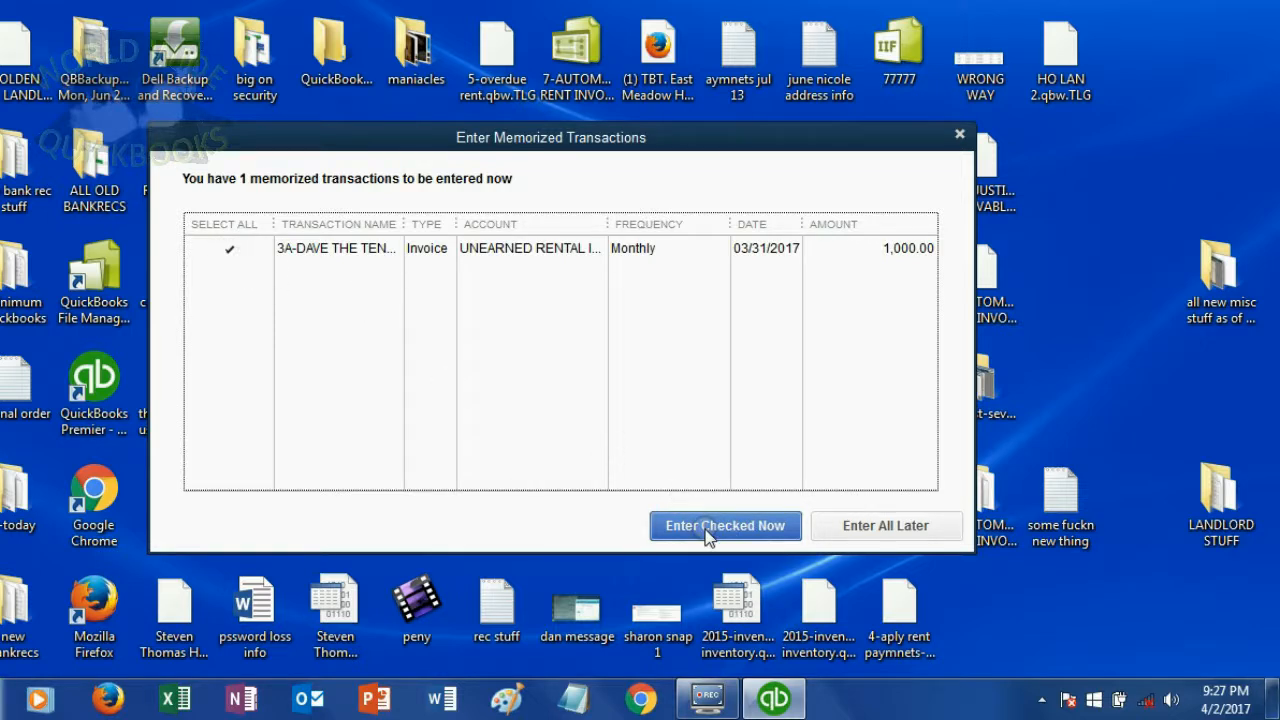
{"action": "left_click", "coordinate": [724, 524]}
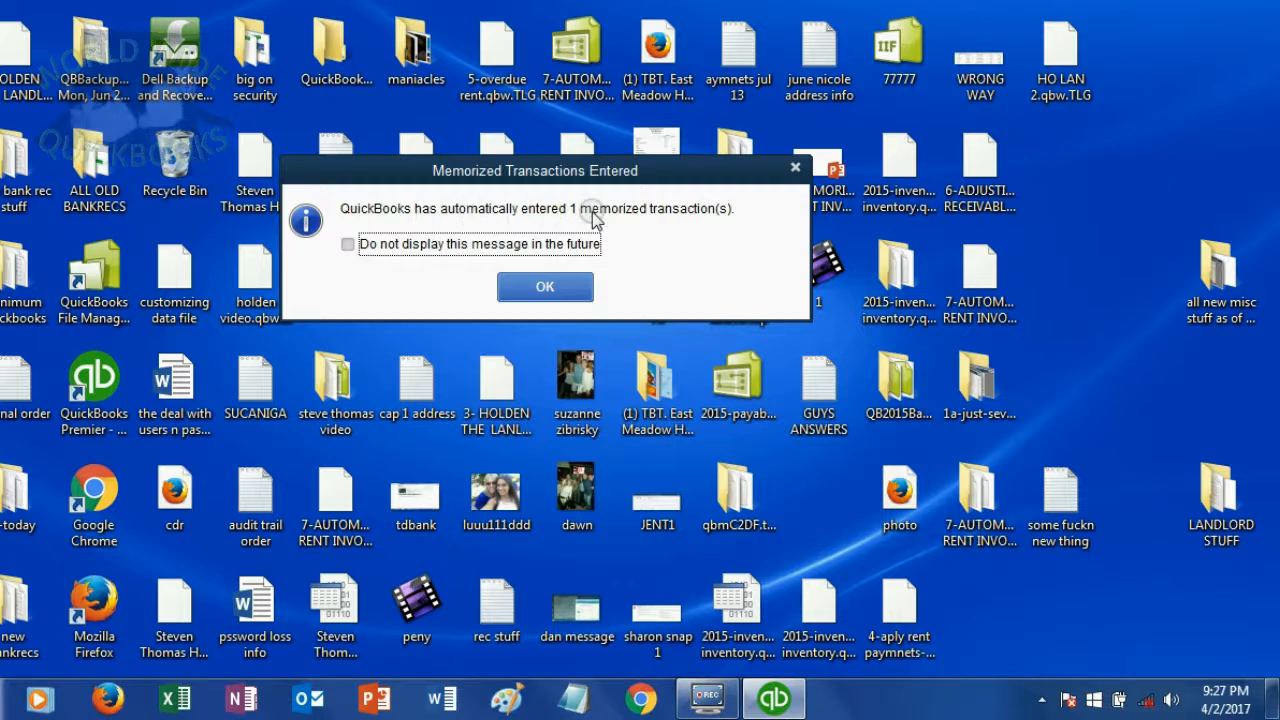
{"action": "left_click", "coordinate": [544, 286]}
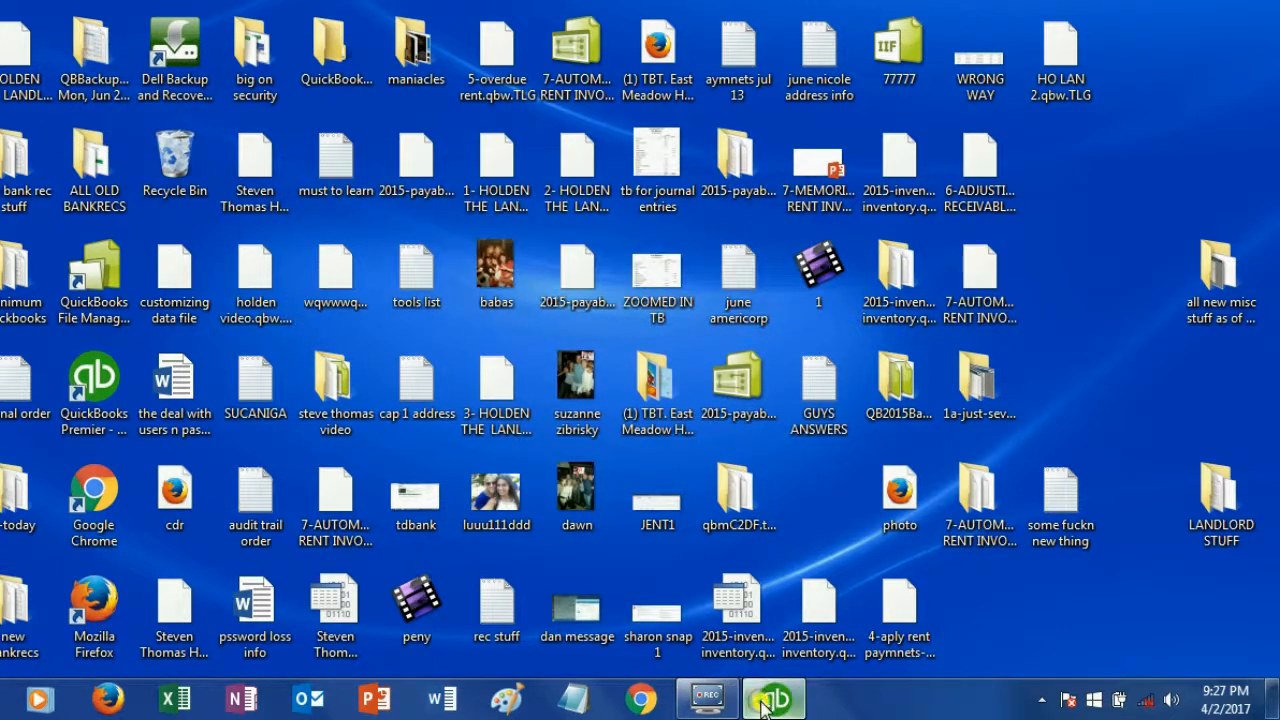
Show the Customer Balance Detail report with Dave's new 03/31/2017 invoice #8 for 1,000.00.
{"action": "left_click", "coordinate": [772, 696]}
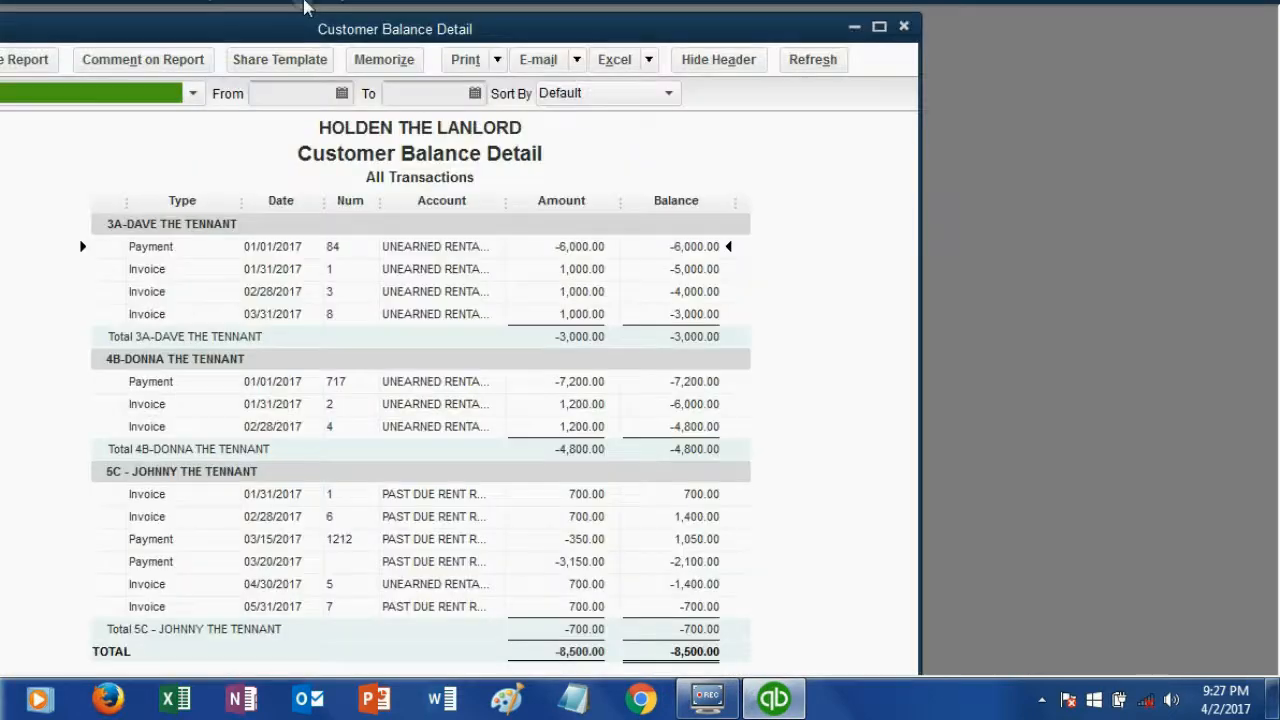